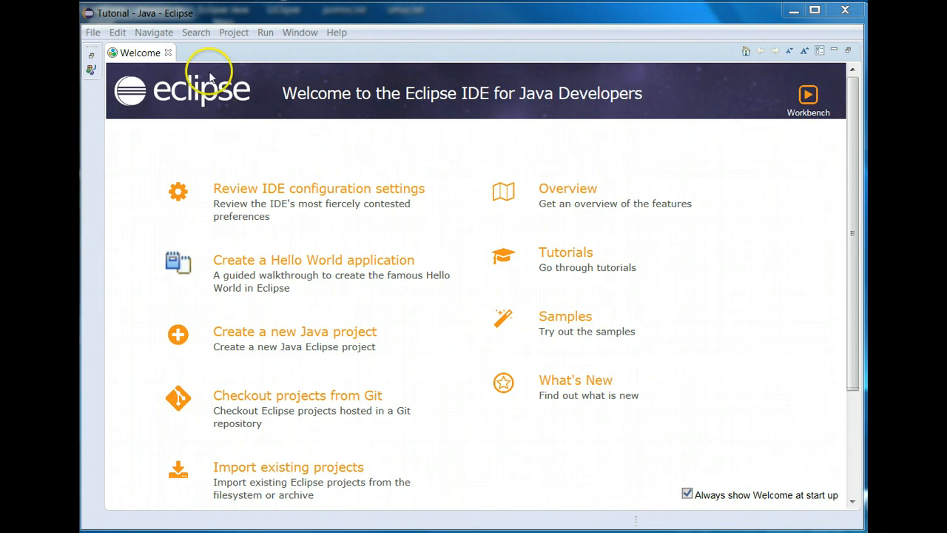
mouse_move(167, 55)
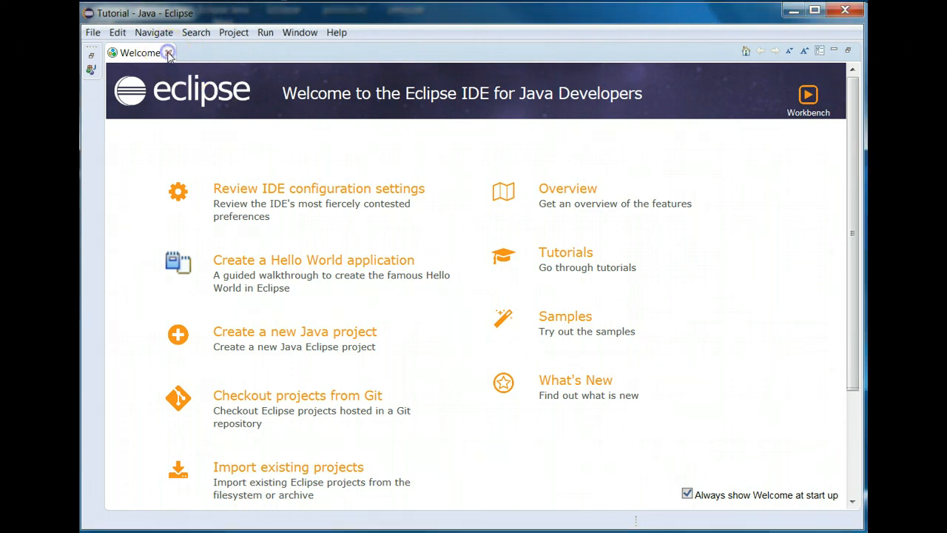
Close the Welcome tab to reveal the empty Java workbench and Package Explorer.
left_click(168, 54)
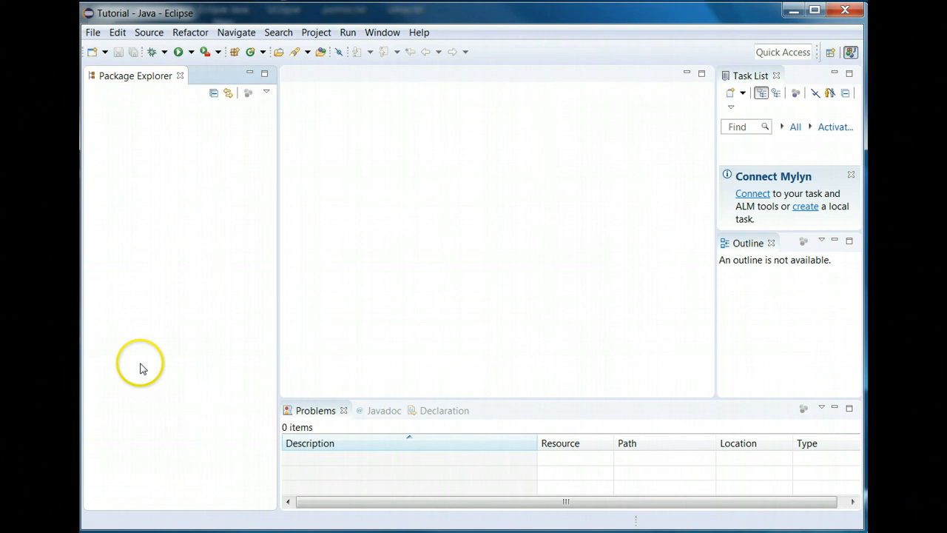
mouse_move(126, 237)
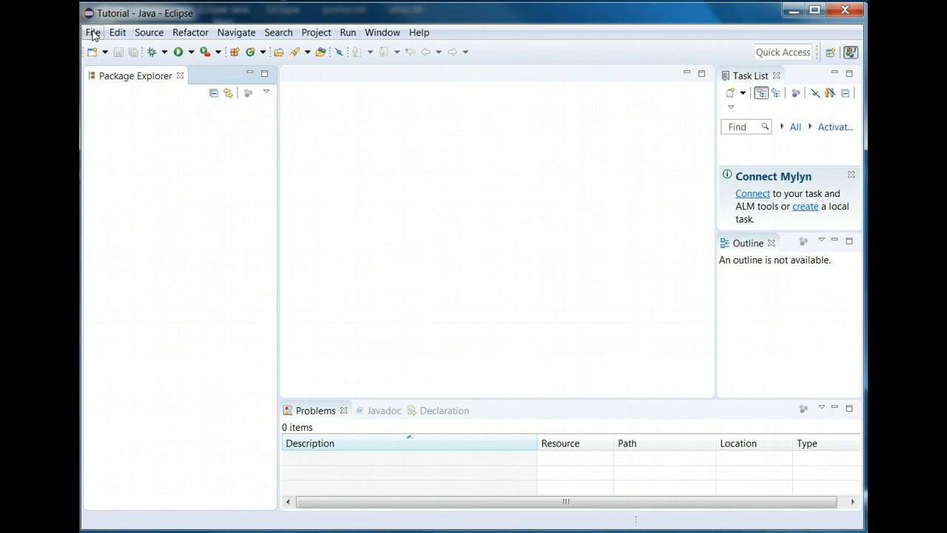
Set up a new Java project named 'tutorial' using the JavaSE-1.8 execution environment.
left_click(91, 32)
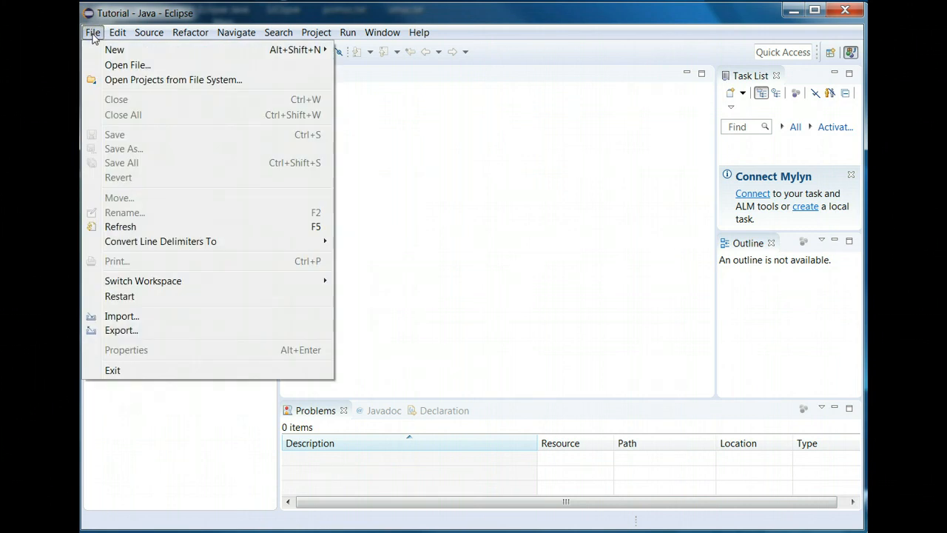
mouse_move(114, 50)
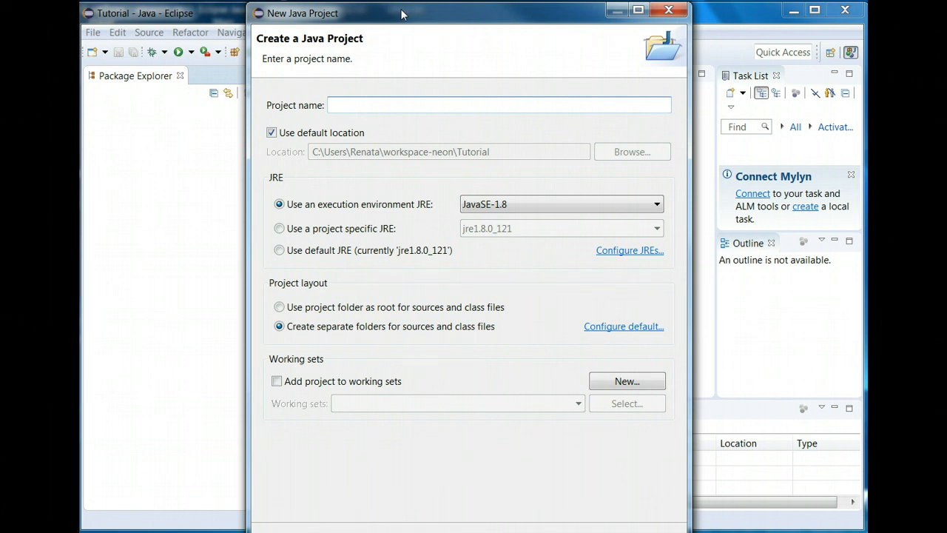
type("tut")
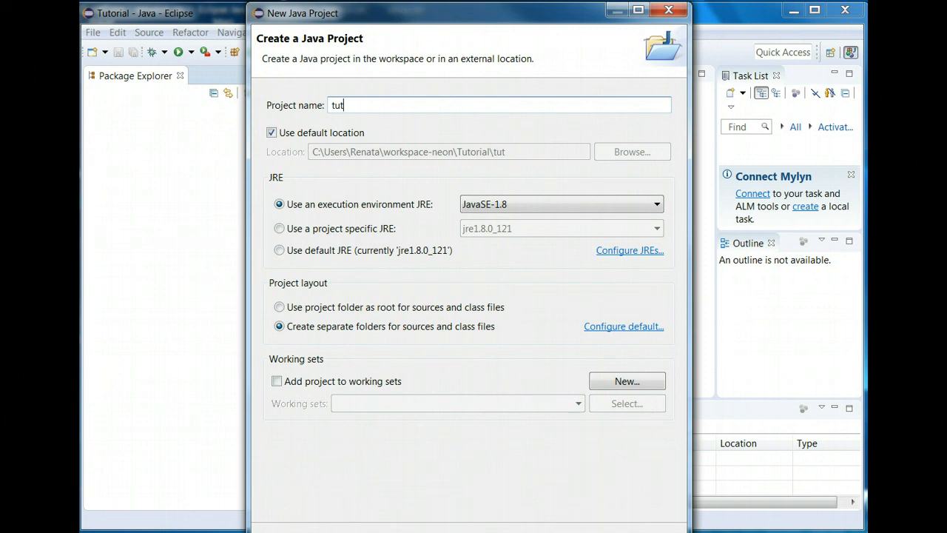
type("oriasl")
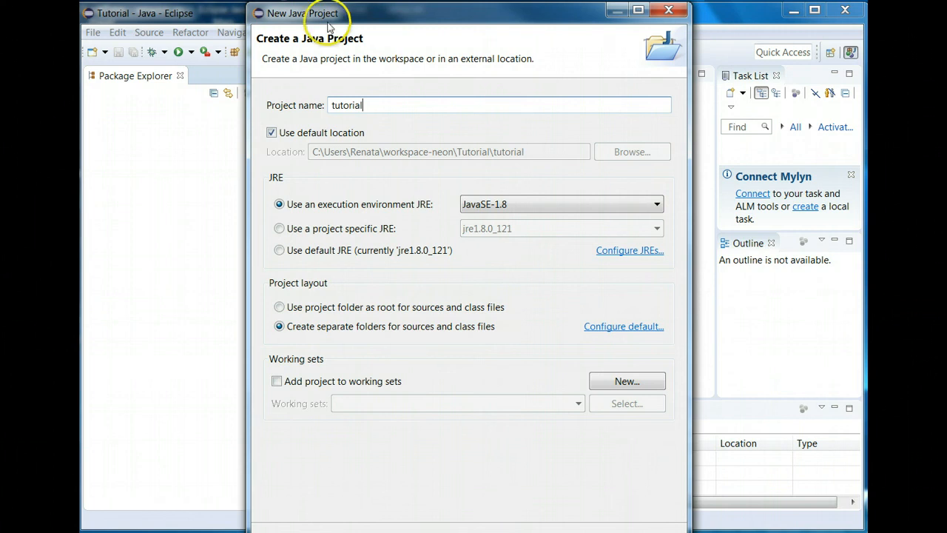
mouse_move(459, 156)
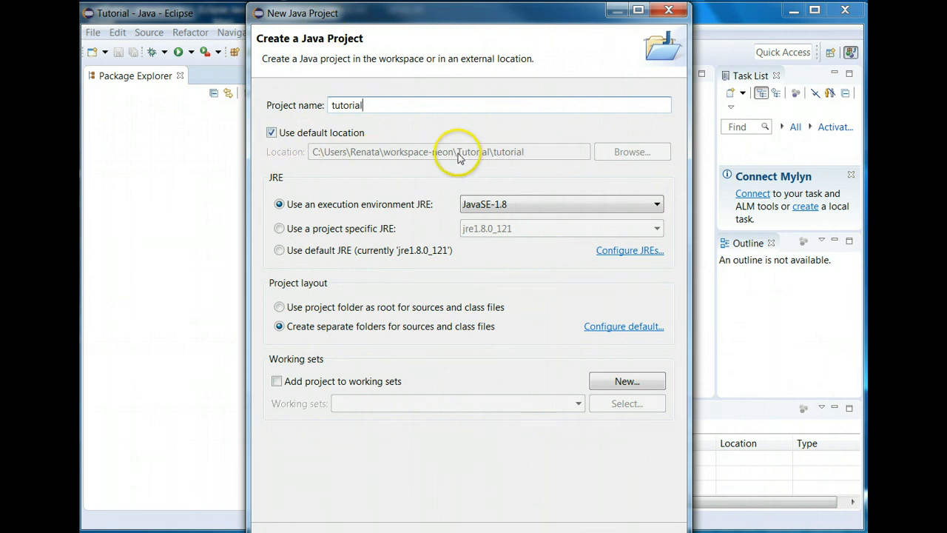
mouse_move(472, 160)
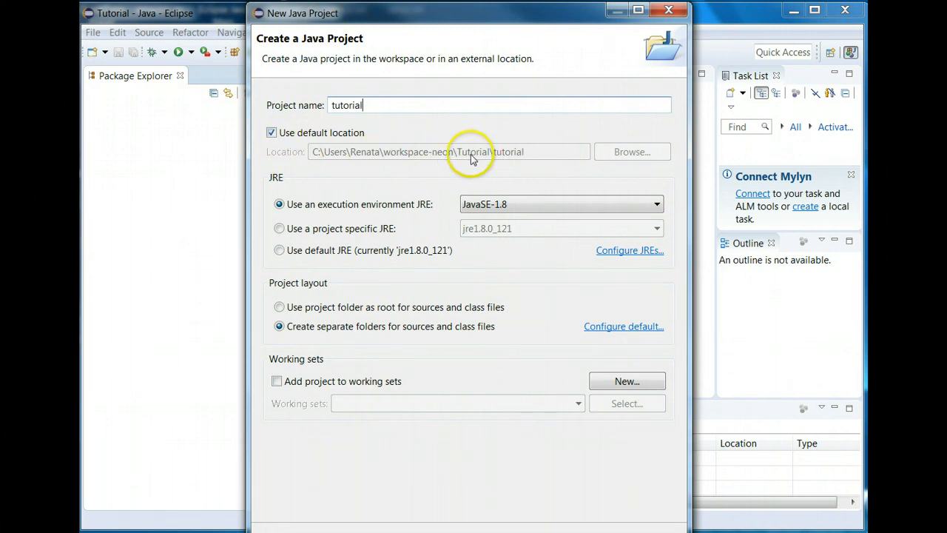
mouse_move(472, 157)
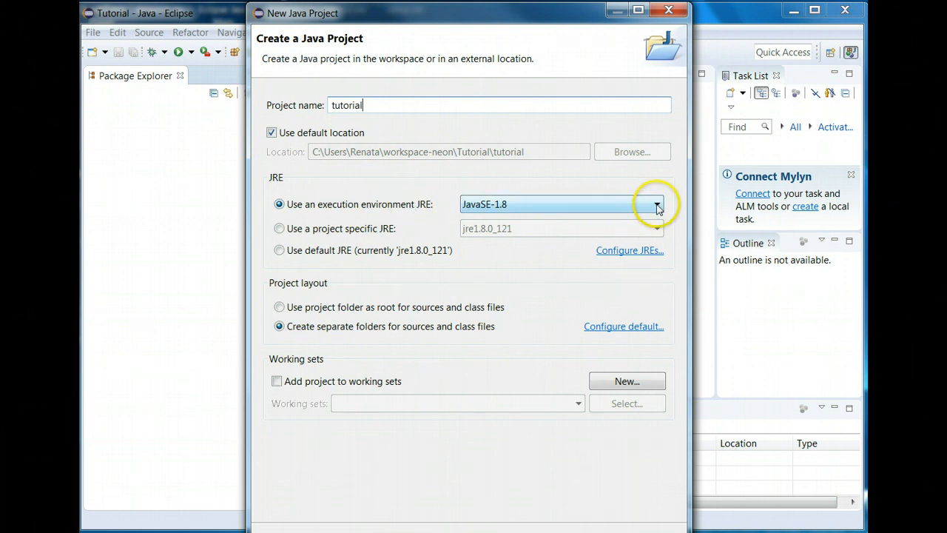
left_click(657, 204)
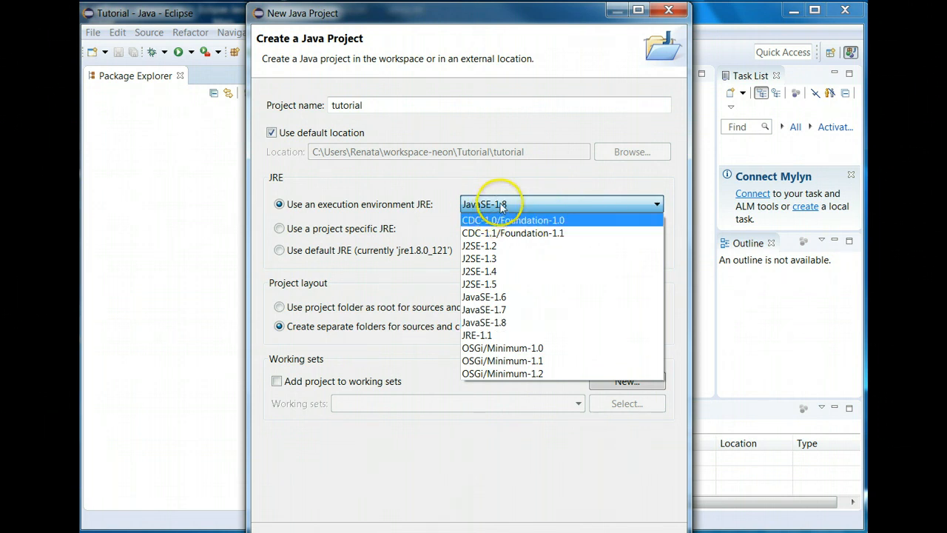
mouse_move(515, 235)
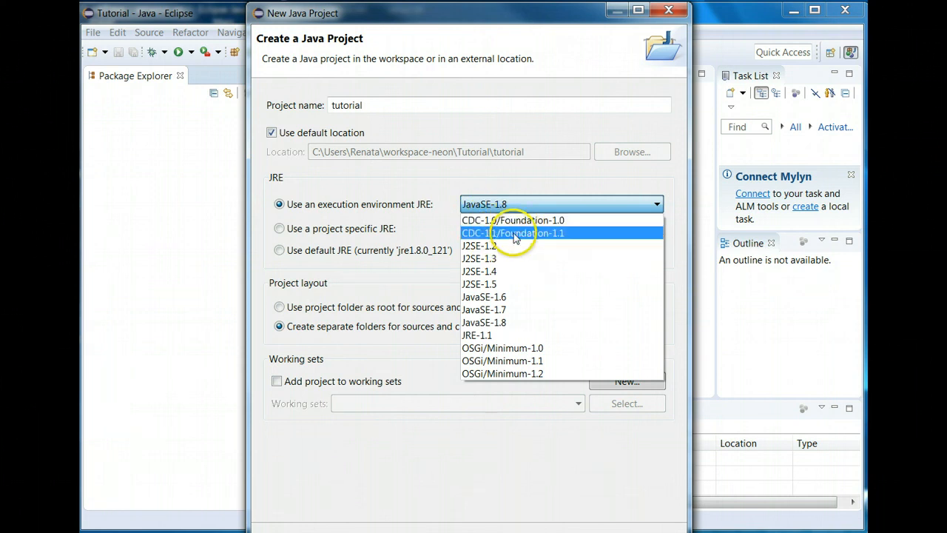
mouse_move(506, 322)
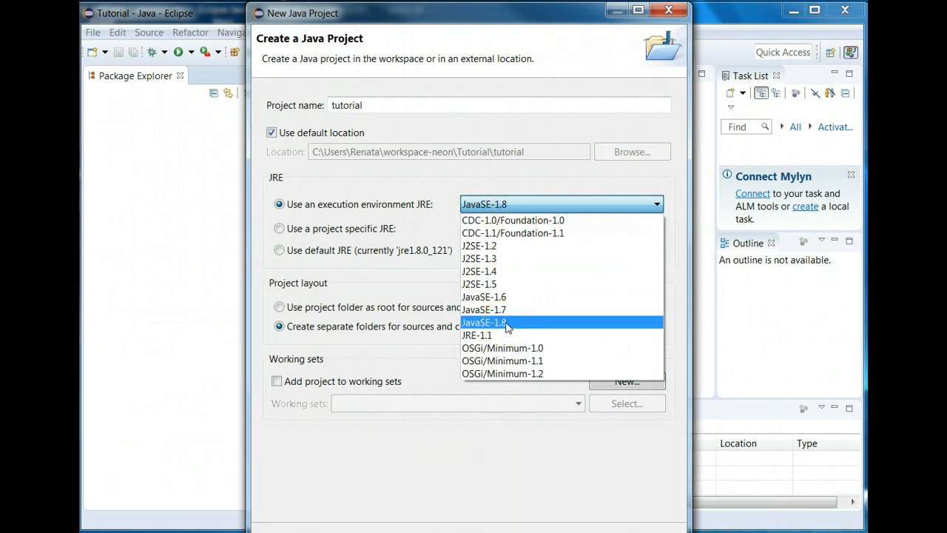
left_click(484, 322)
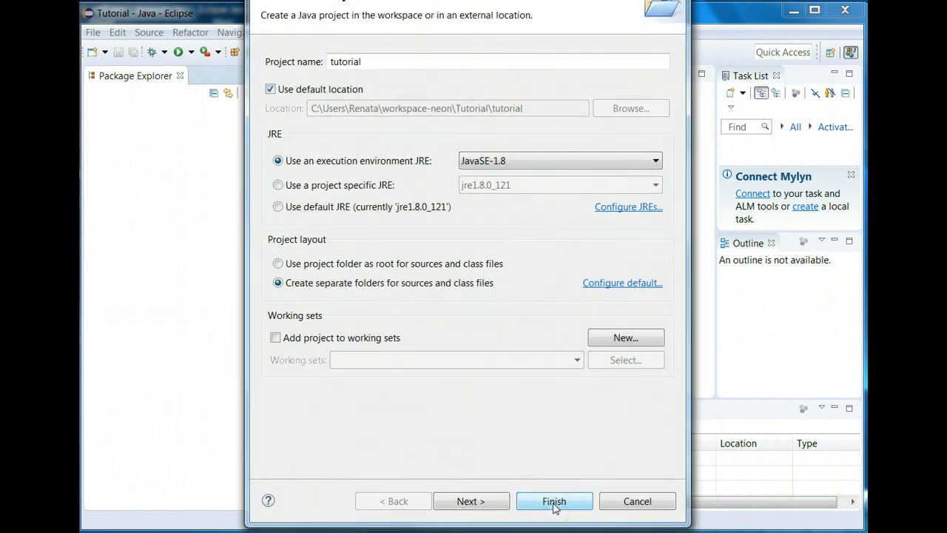
Finish creating the tutorial Java project.
left_click(554, 500)
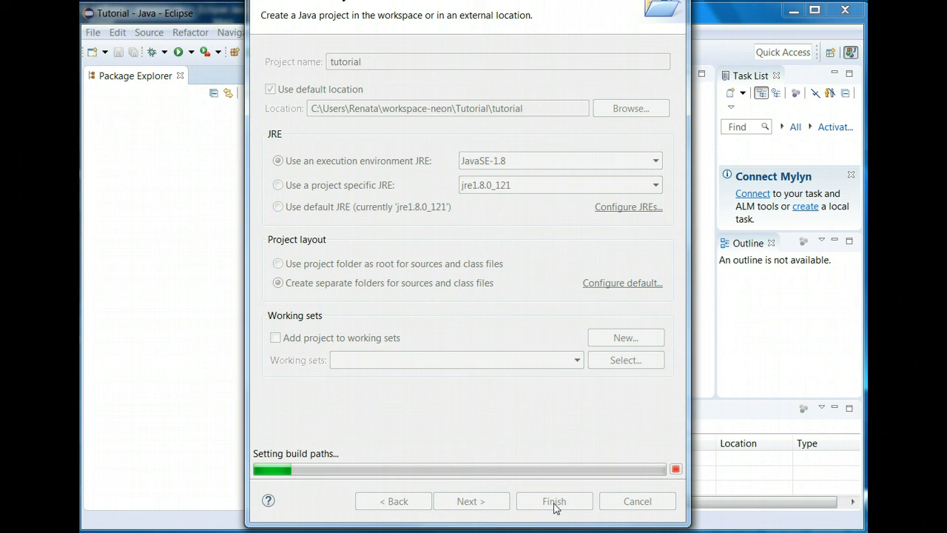
left_click(554, 500)
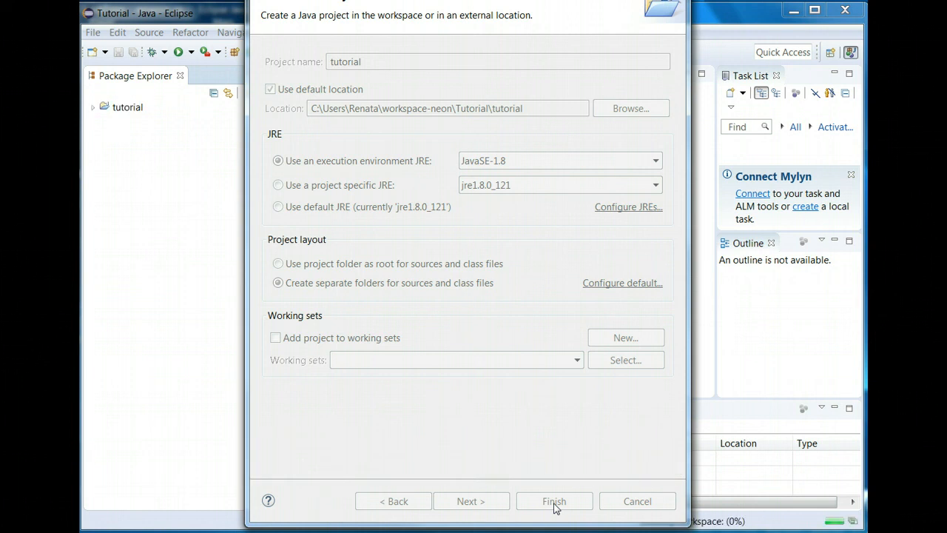
left_click(553, 500)
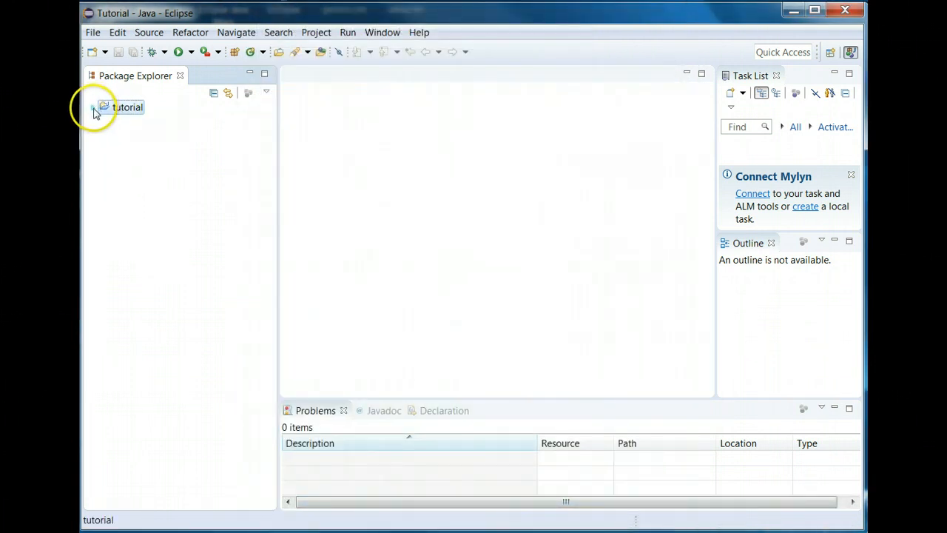
Expand tutorial to show src, then expand and collapse JRE System Library.
left_click(94, 108)
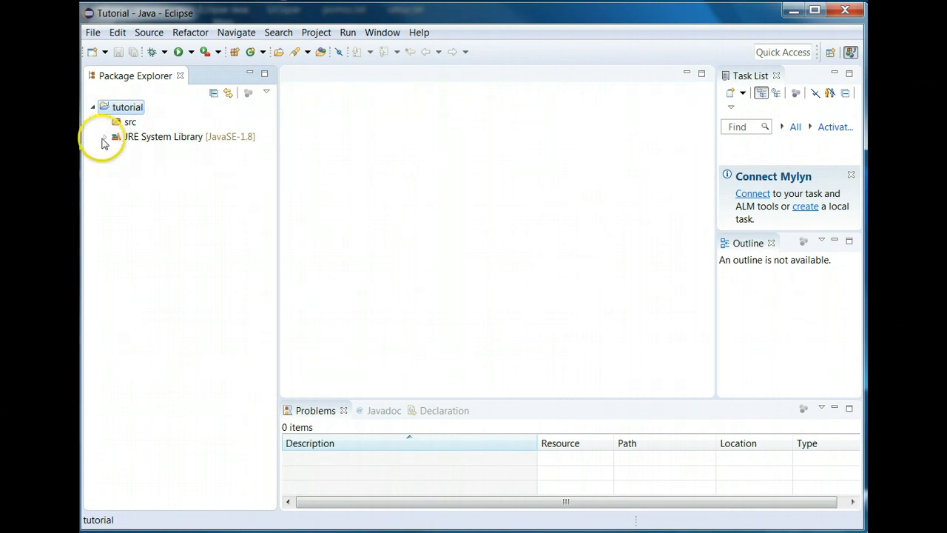
left_click(105, 136)
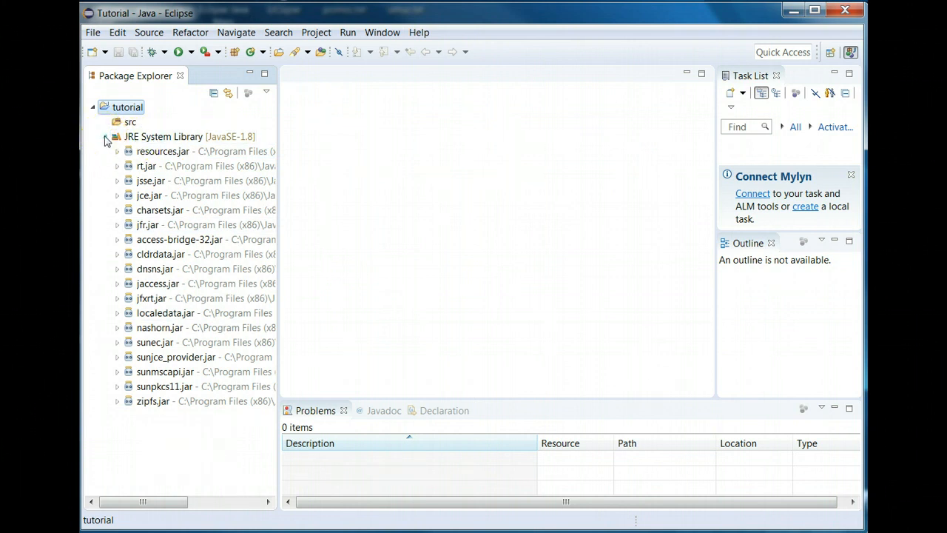
left_click(107, 136)
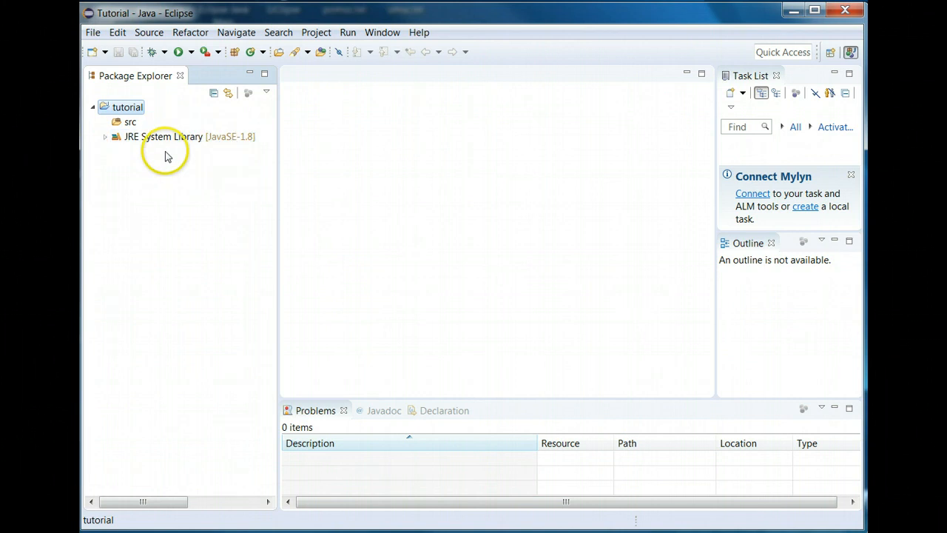
mouse_move(126, 153)
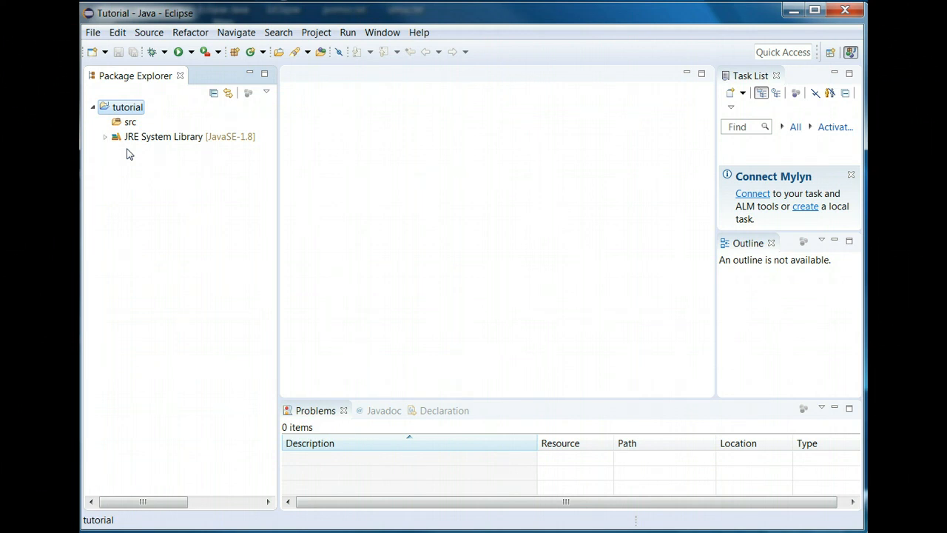
Open the Import wizard from the tutorial project's src folder context menu.
left_click(127, 121)
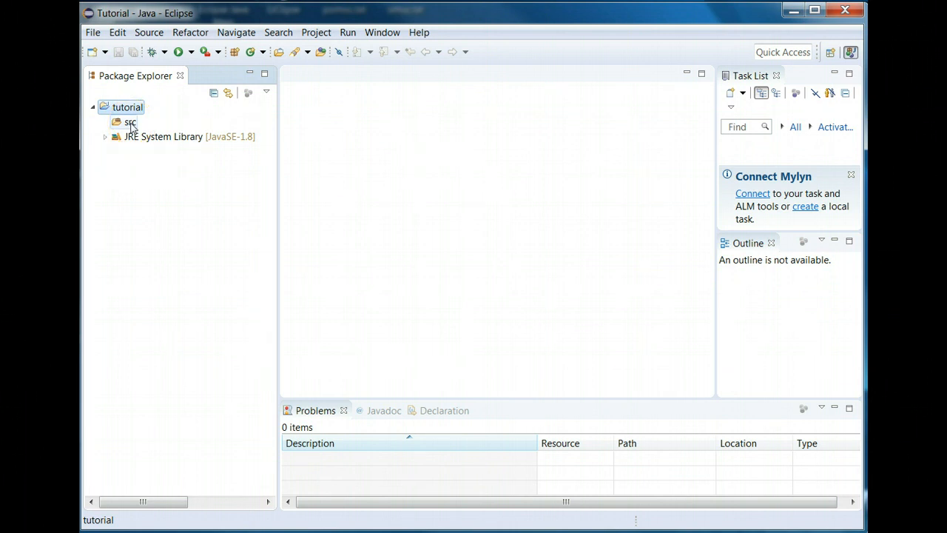
left_click(127, 122)
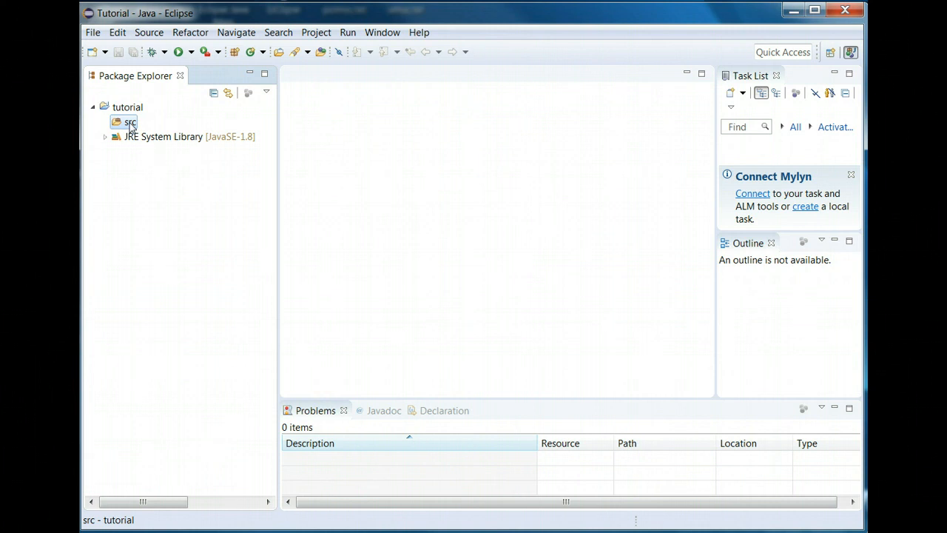
left_click(130, 122)
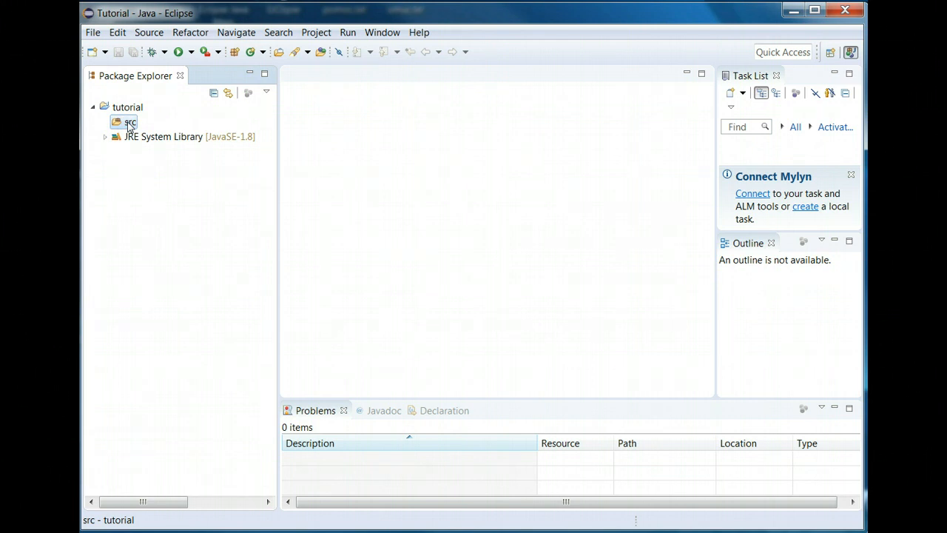
right_click(130, 122)
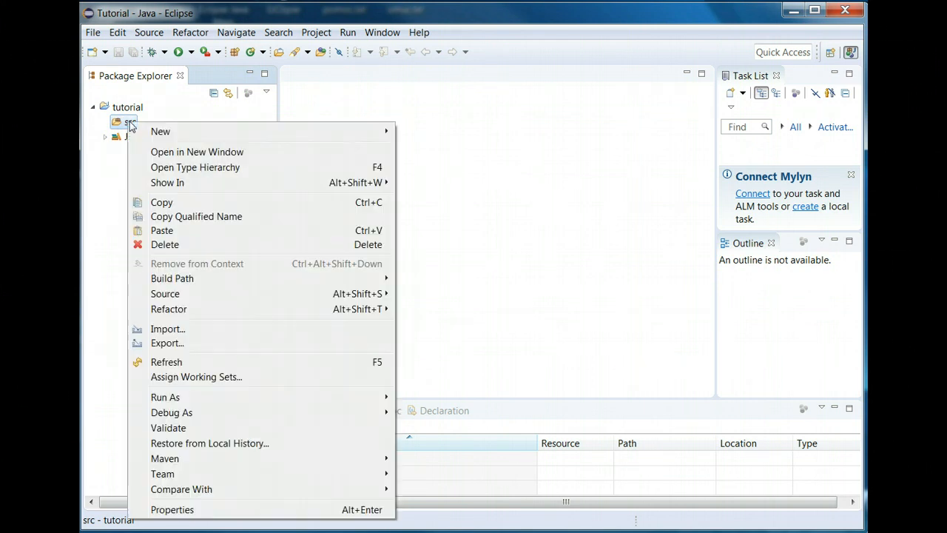
mouse_move(157, 266)
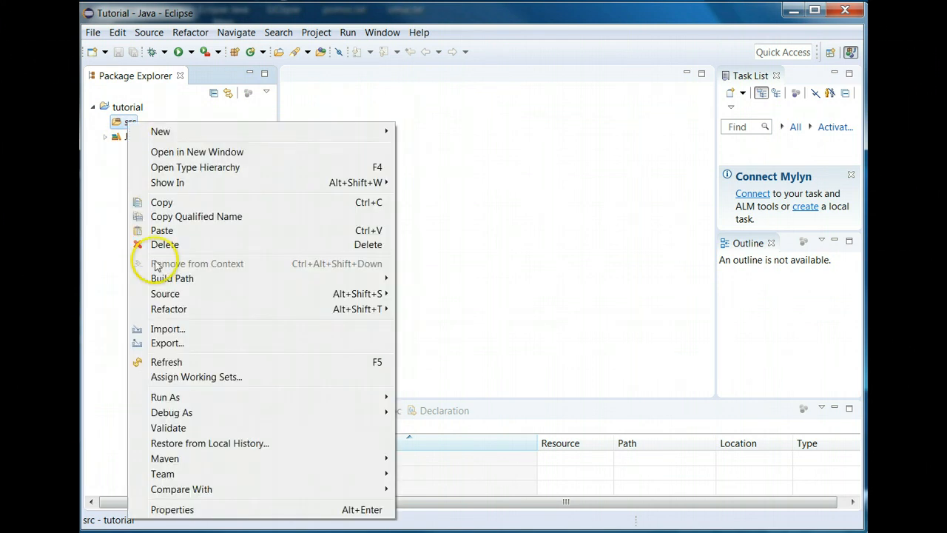
mouse_move(174, 330)
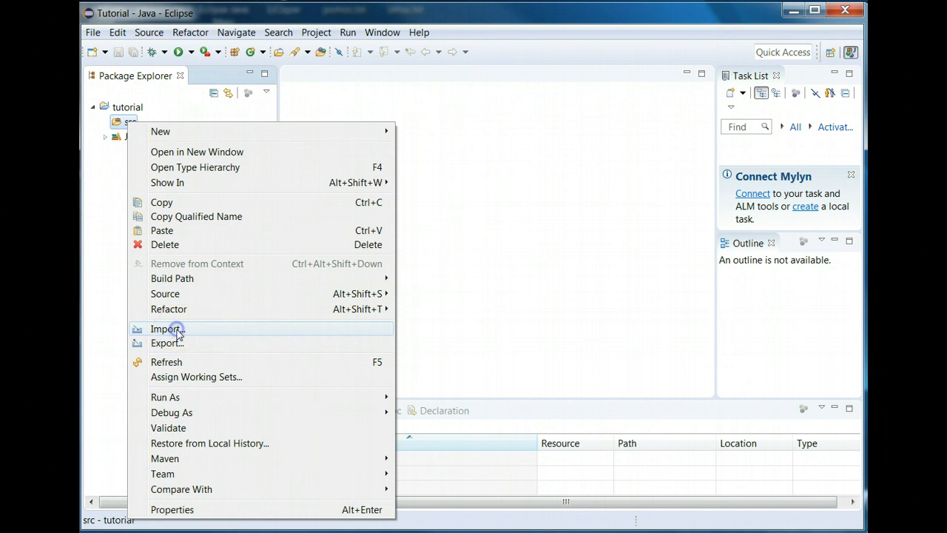
left_click(166, 328)
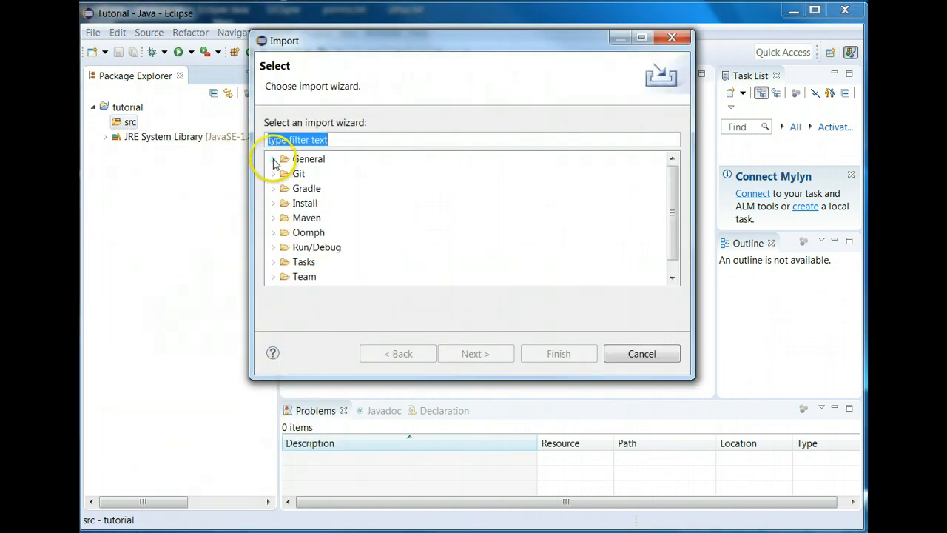
Choose General > Archive File as the import type and continue.
left_click(274, 158)
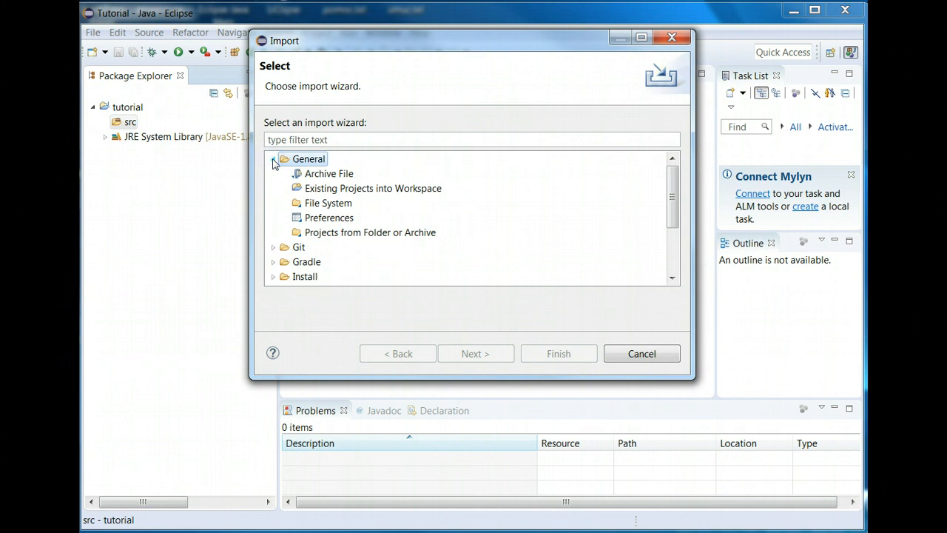
left_click(308, 158)
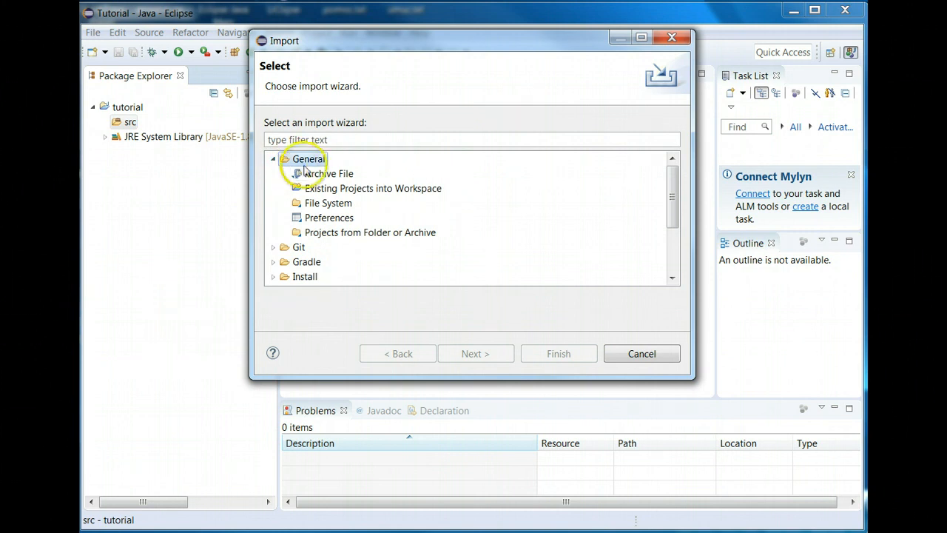
left_click(323, 174)
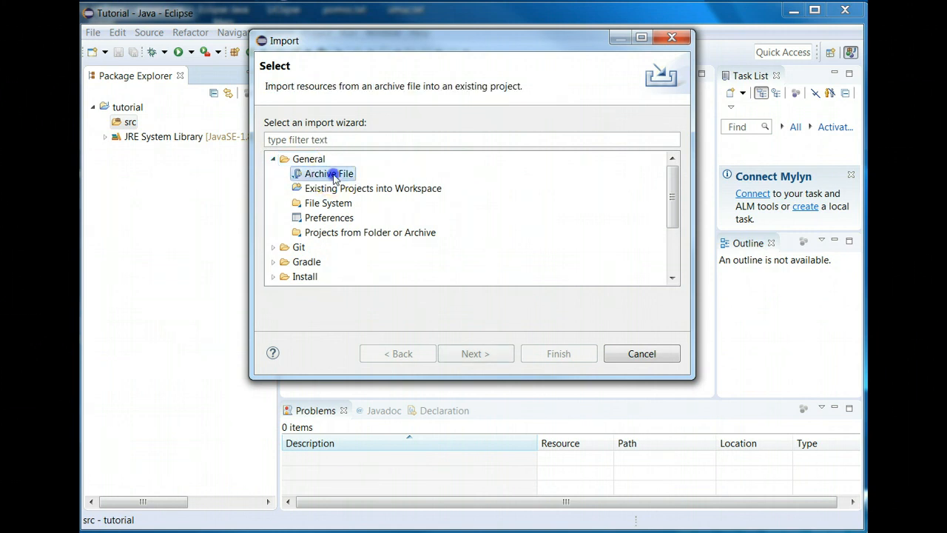
left_click(328, 174)
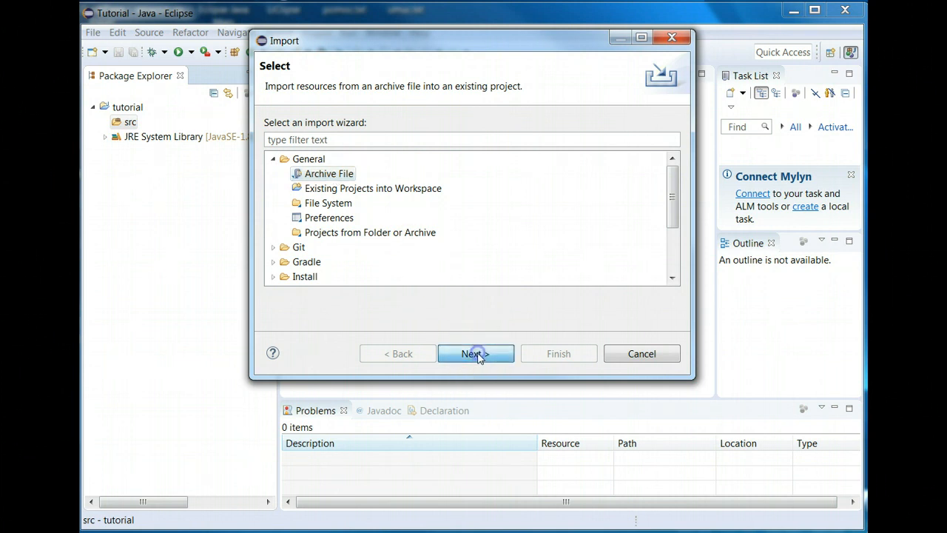
left_click(475, 353)
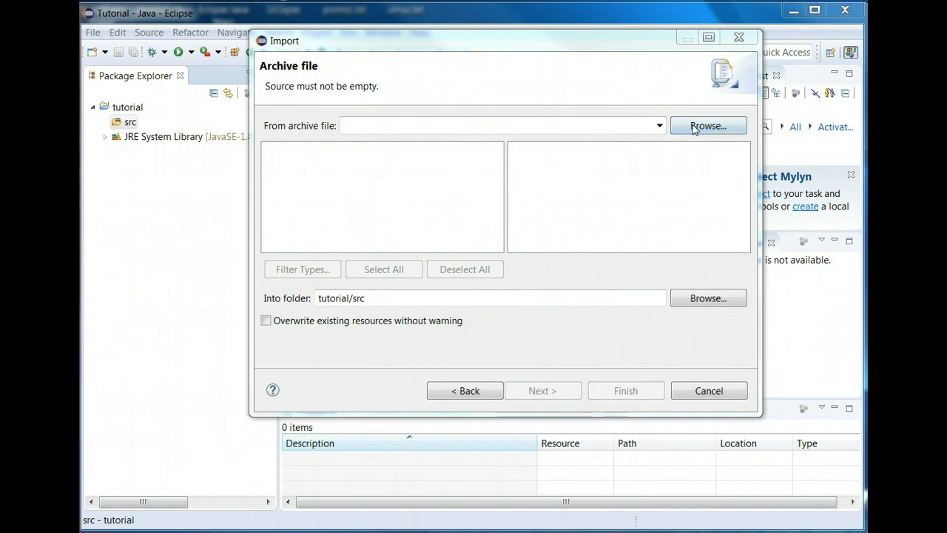
Browse to C:\temp-umuc and pick Tutorial.zip as the archive.
left_click(707, 125)
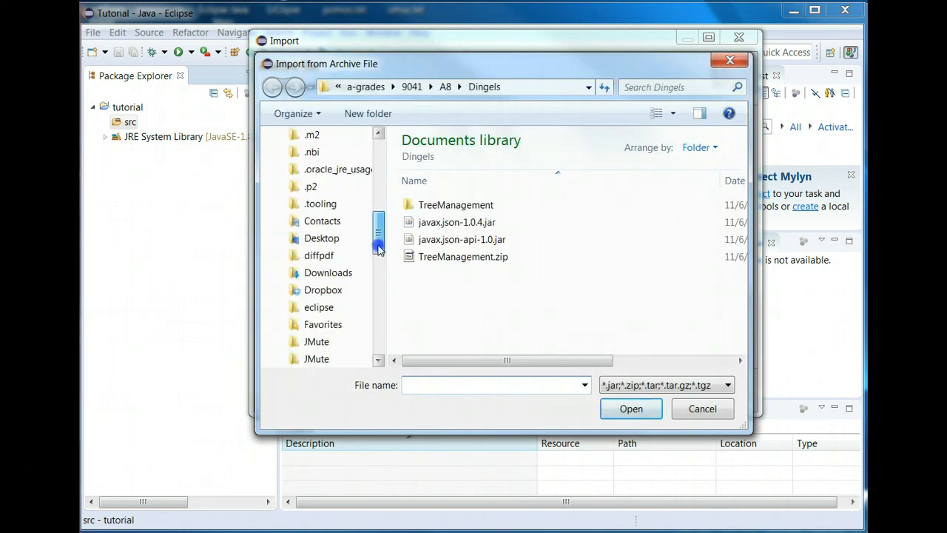
scroll("down", 3)
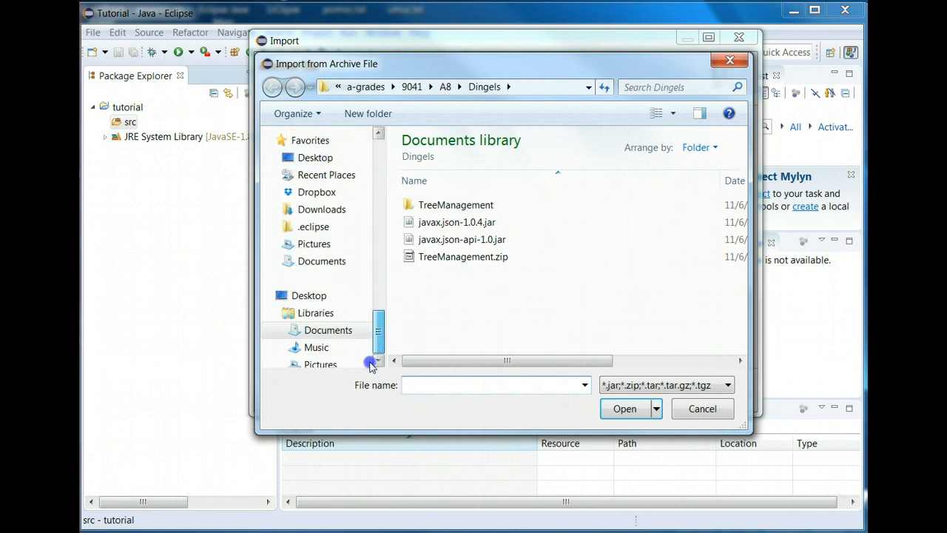
left_click(326, 307)
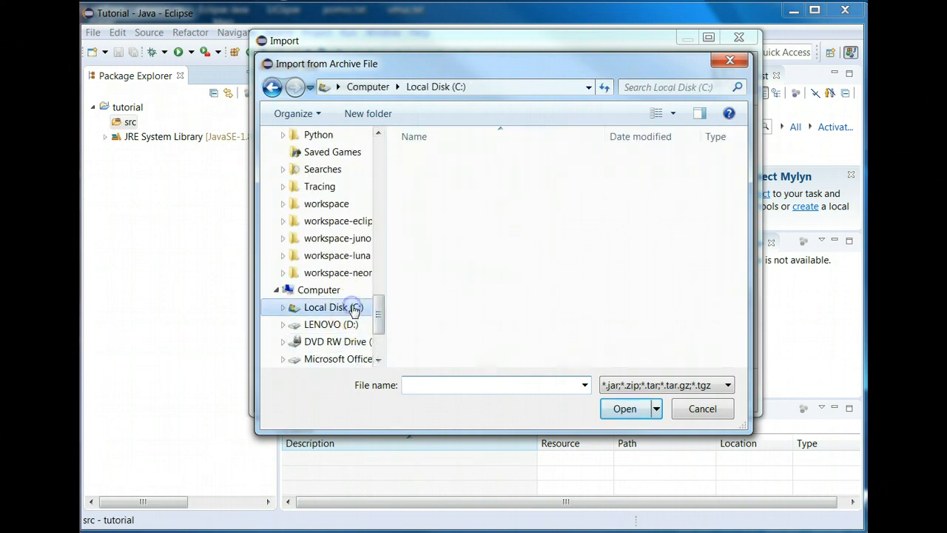
left_click(330, 307)
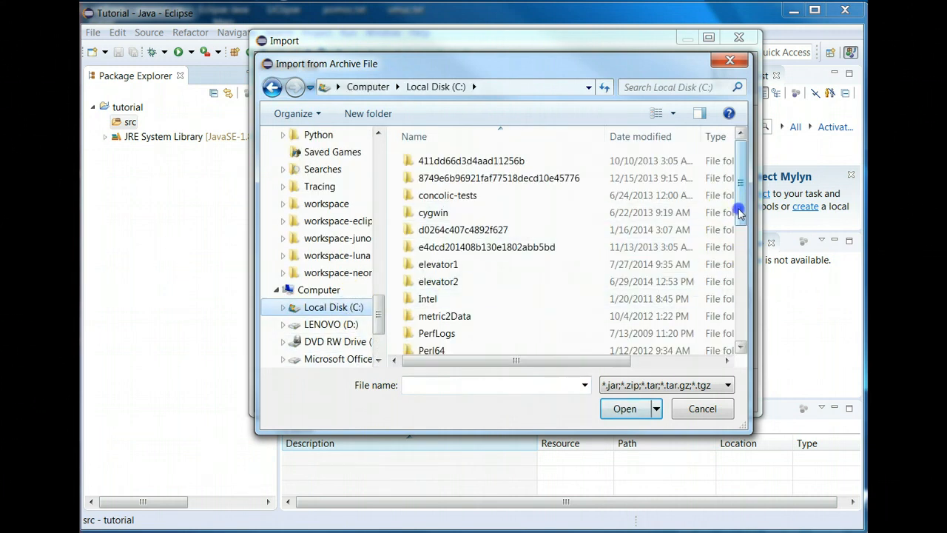
scroll("down", 3)
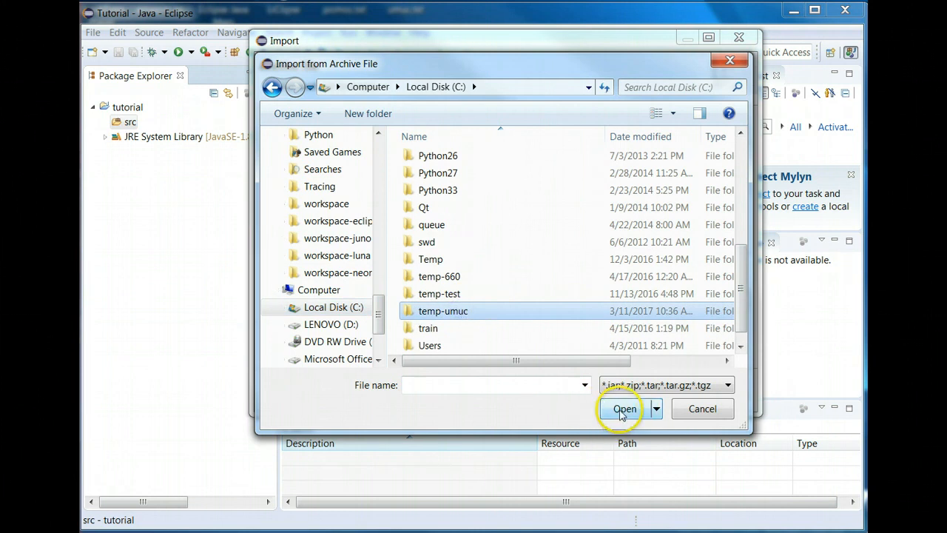
double_click(442, 311)
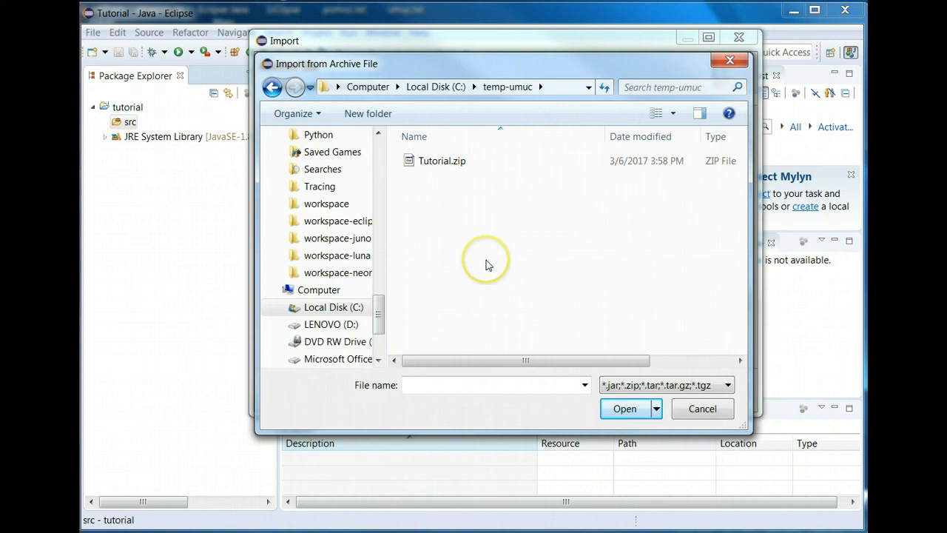
left_click(441, 160)
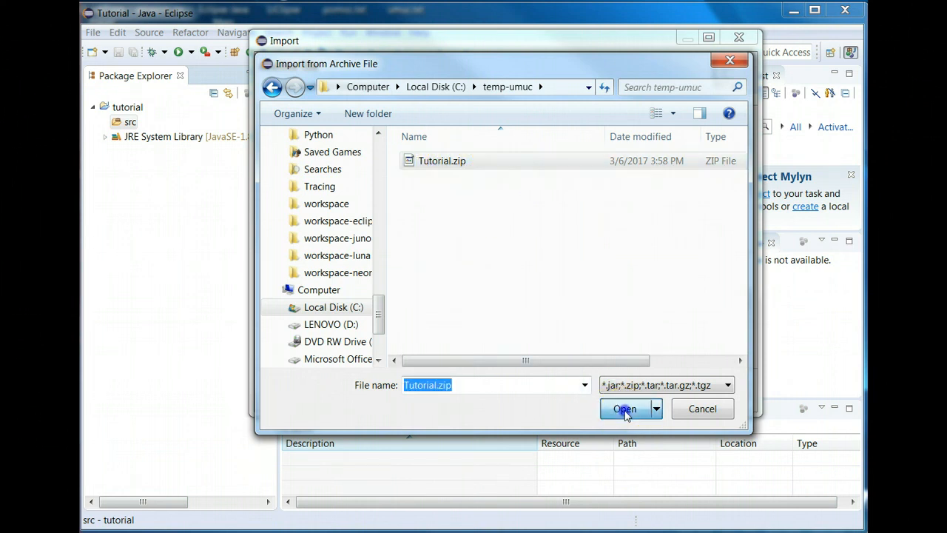
left_click(625, 408)
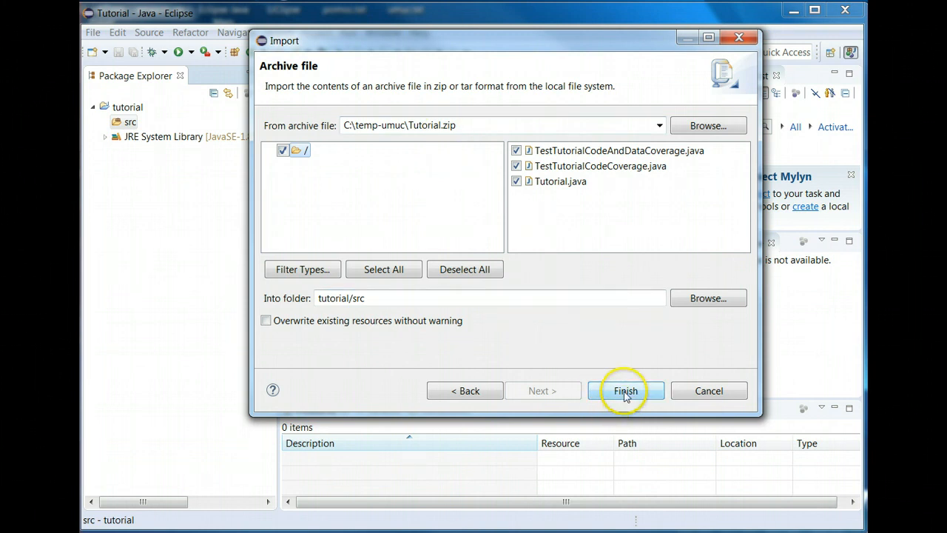
Import Tutorial.java and both test classes, then expand src and the default package.
left_click(625, 390)
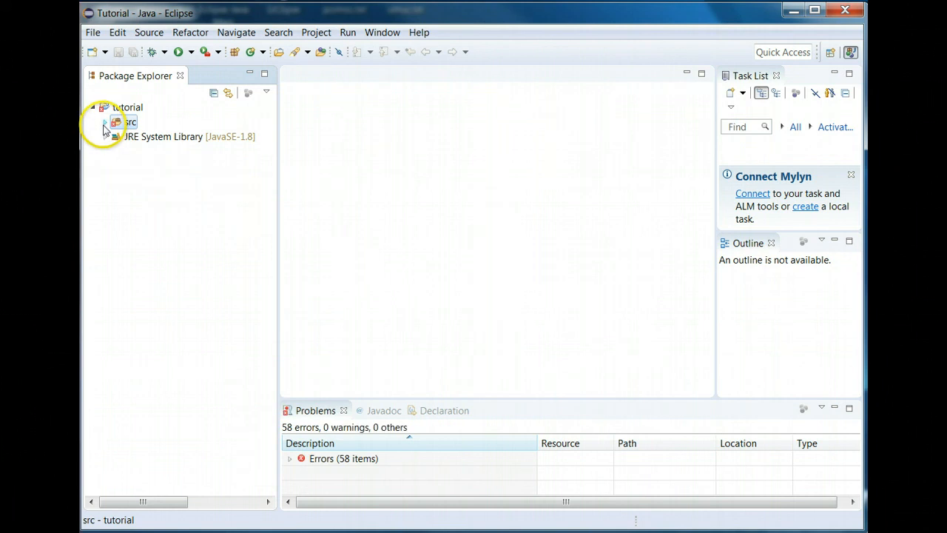
left_click(105, 122)
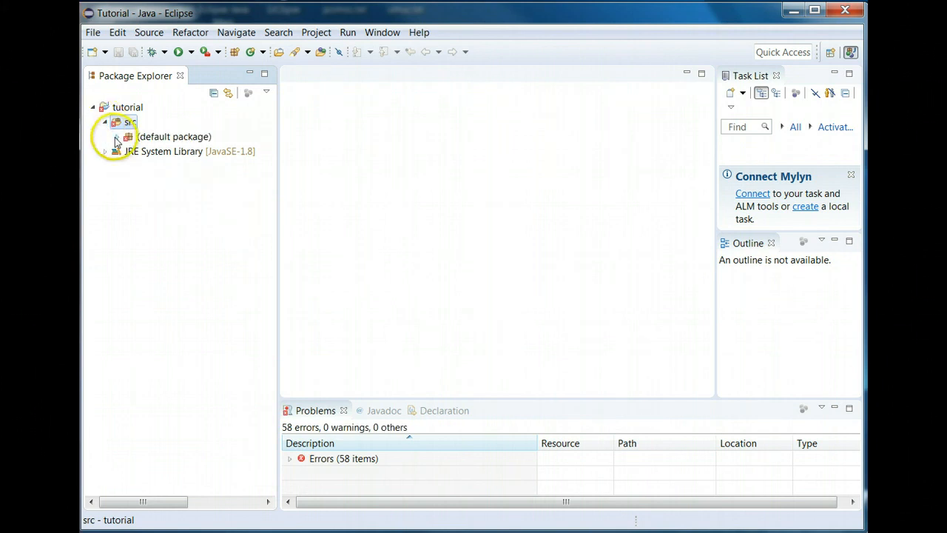
left_click(116, 137)
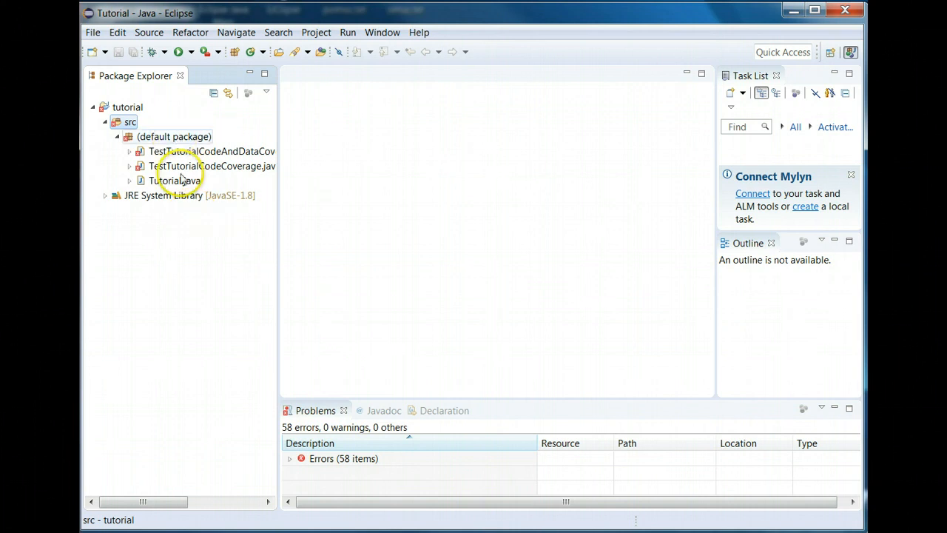
mouse_move(183, 243)
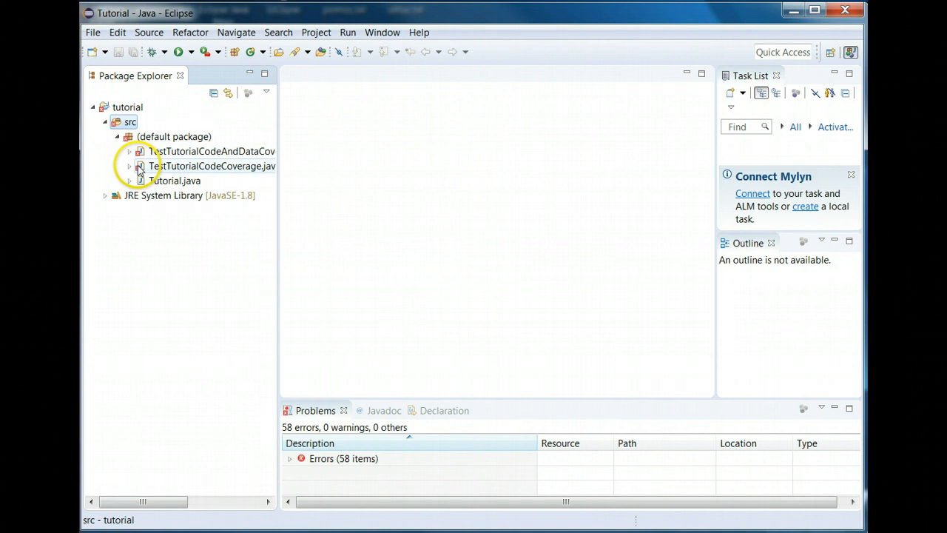
mouse_move(166, 226)
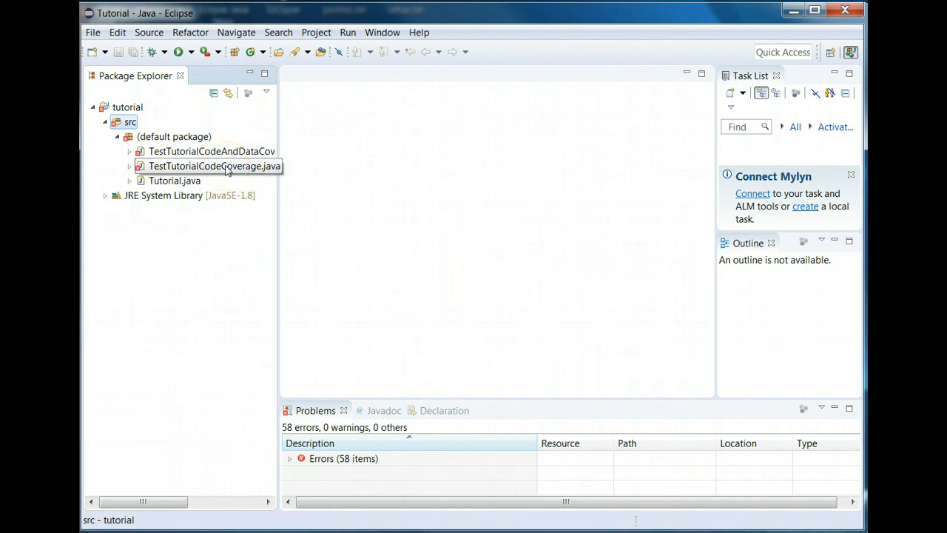
mouse_move(191, 268)
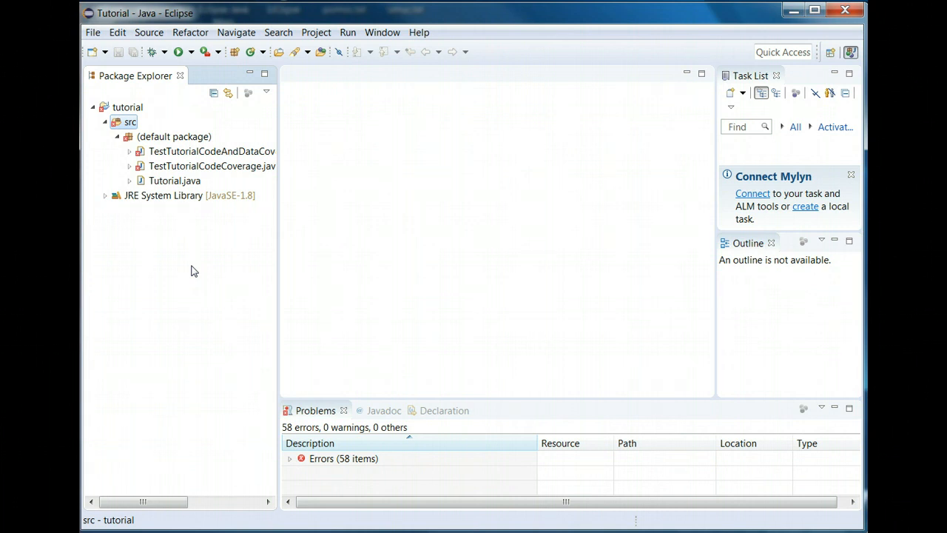
Open Build Path > Add Libraries for the tutorial project.
left_click(127, 107)
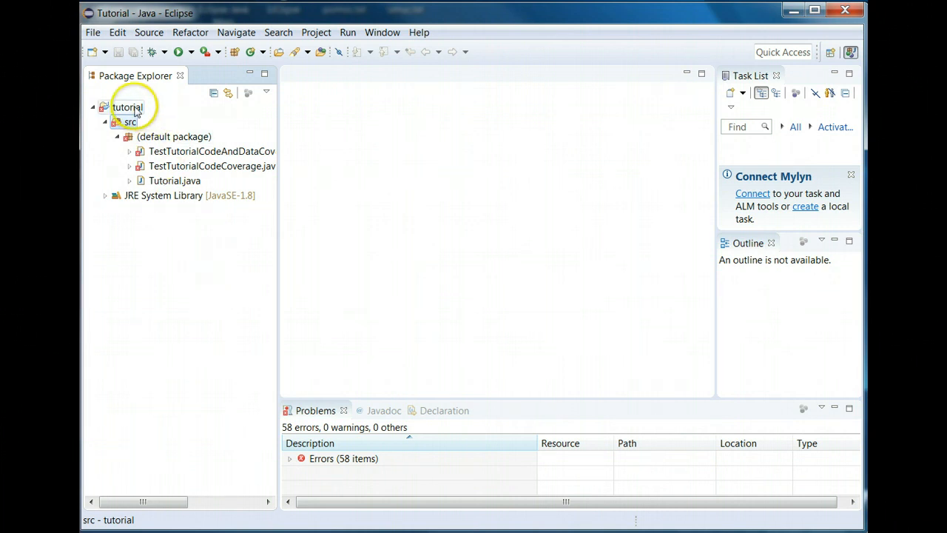
left_click(130, 107)
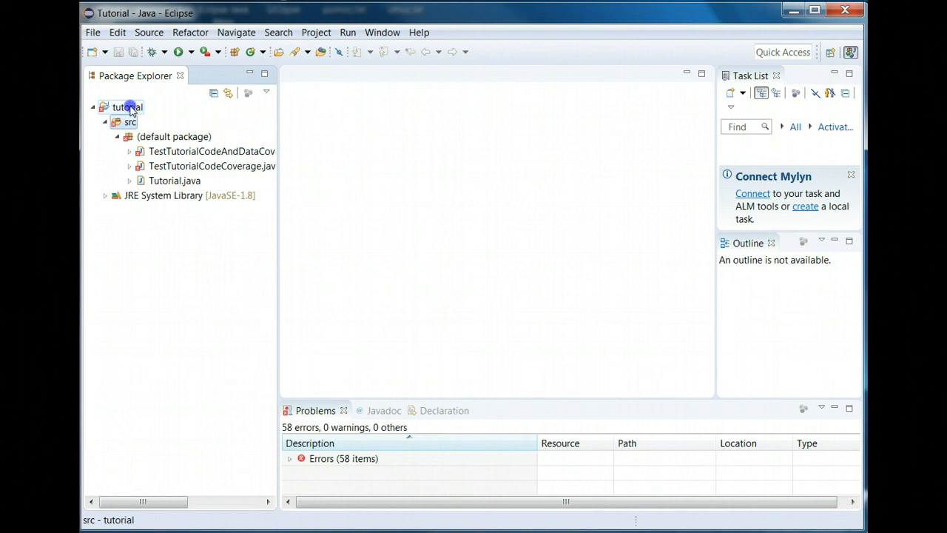
left_click(126, 108)
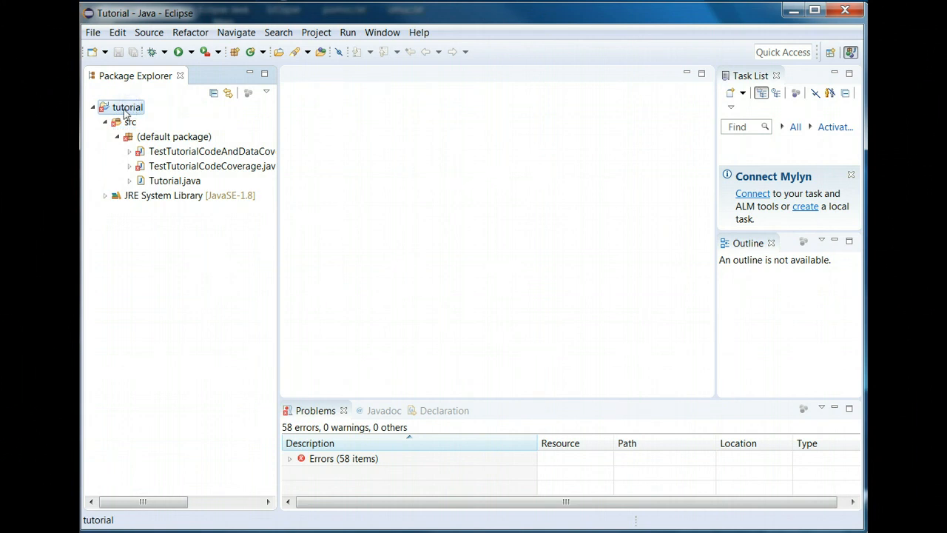
right_click(125, 108)
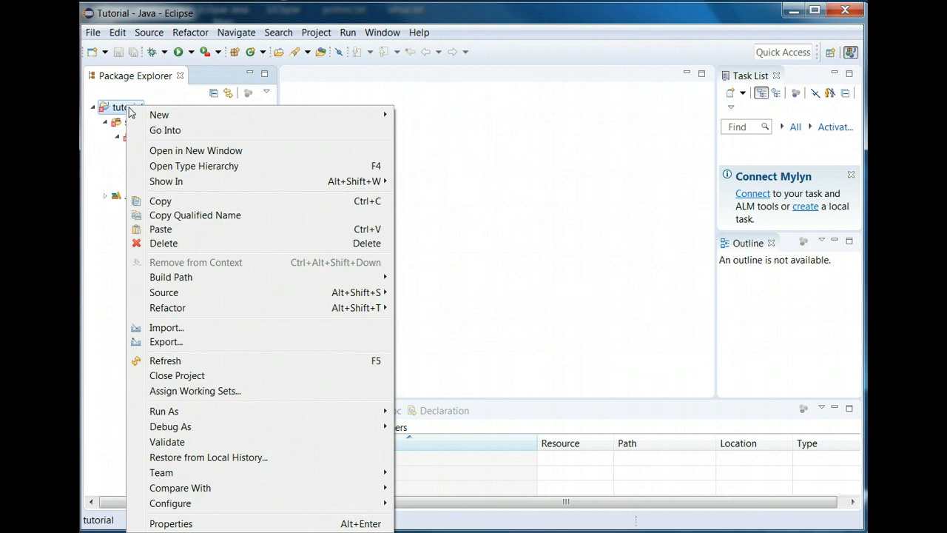
mouse_move(171, 277)
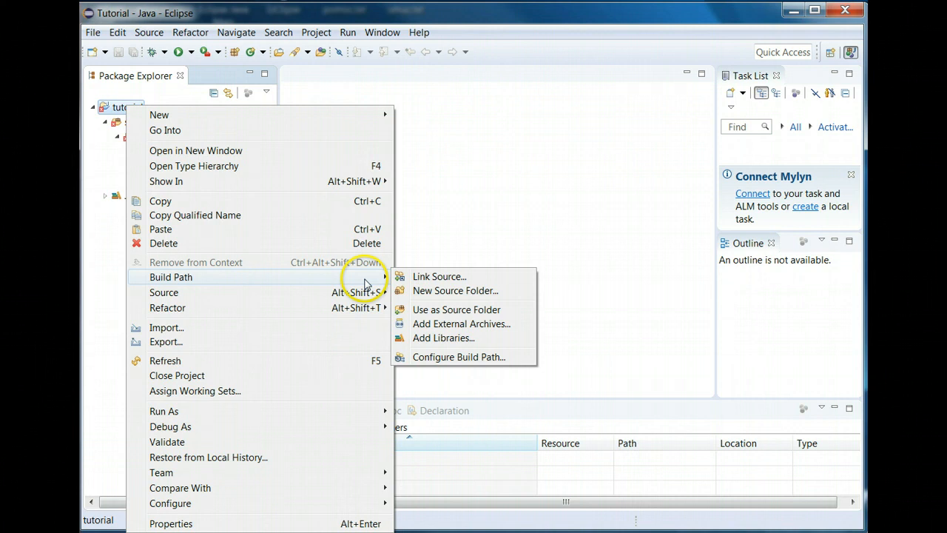
mouse_move(434, 343)
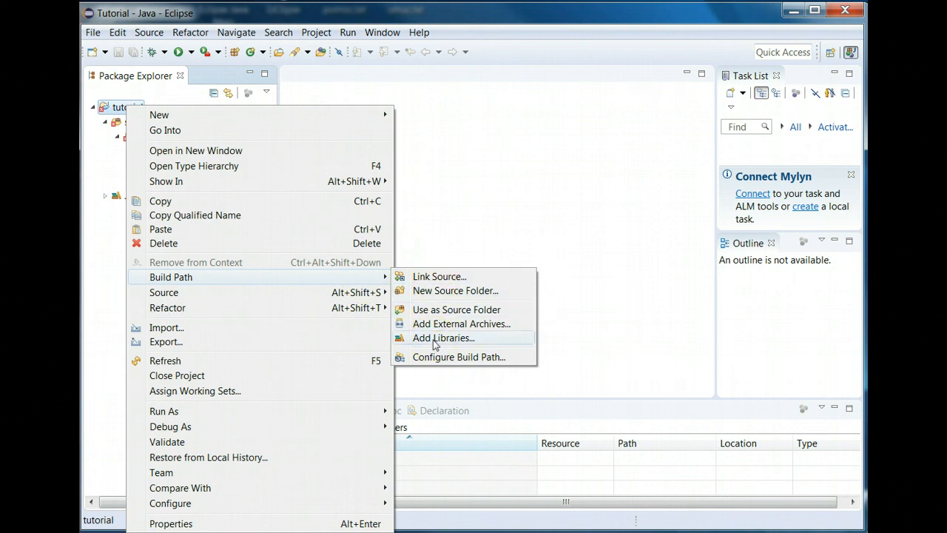
left_click(443, 338)
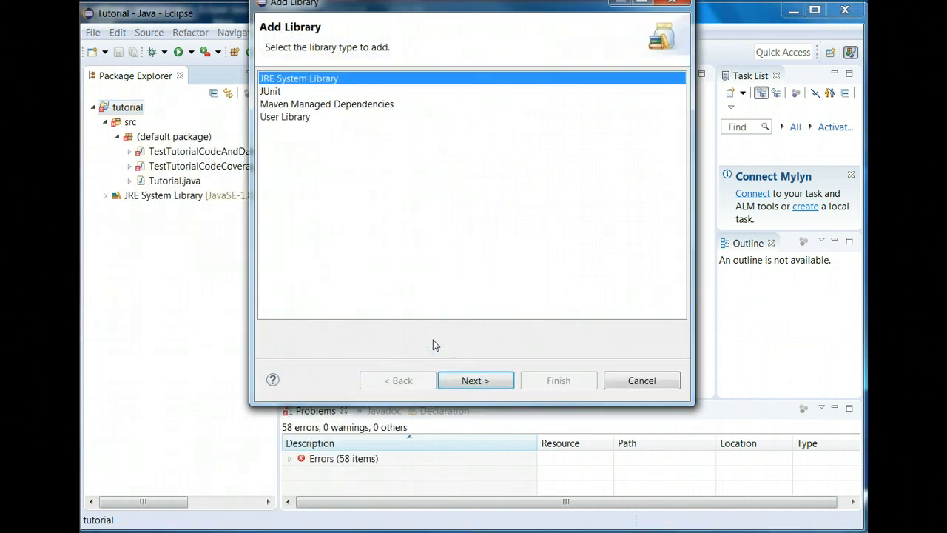
Select JUnit in Add Library and choose JUnit 4 as the version.
left_click(270, 91)
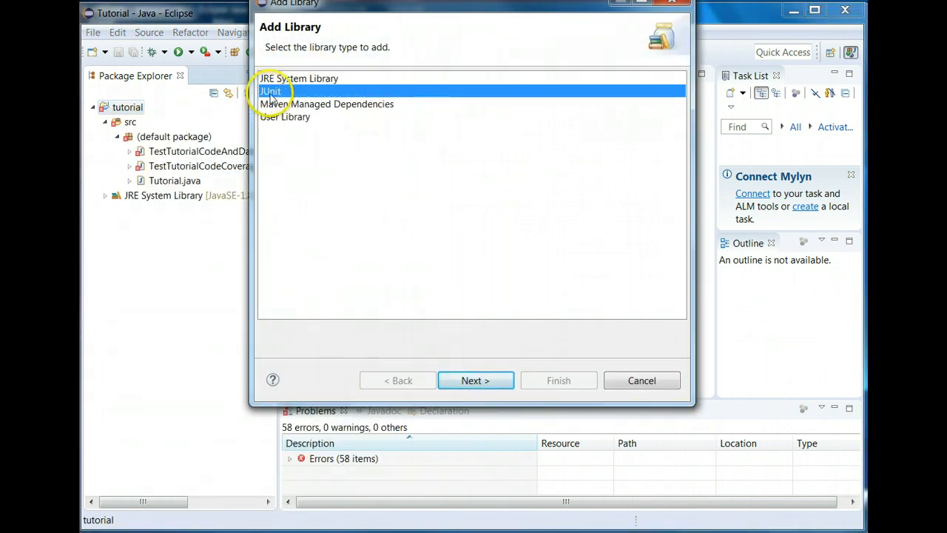
left_click(476, 380)
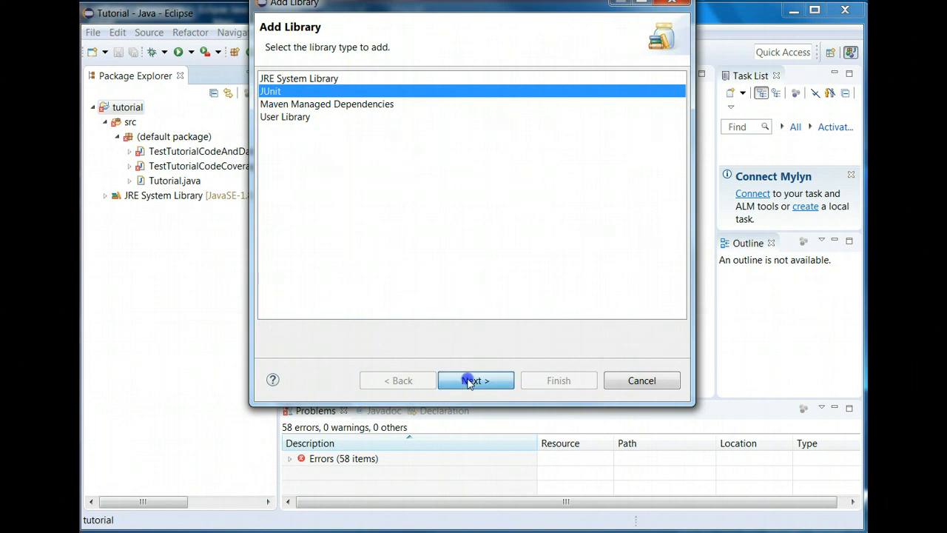
left_click(475, 380)
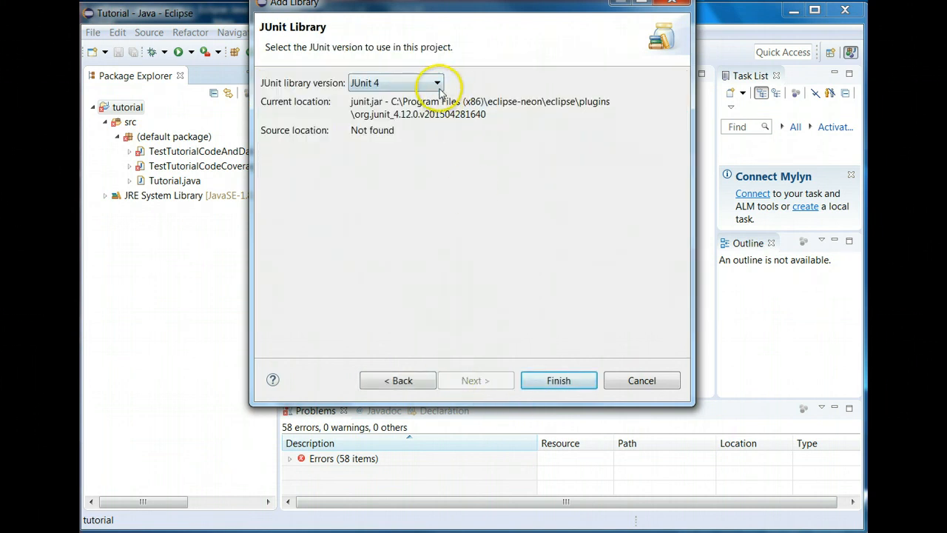
left_click(438, 82)
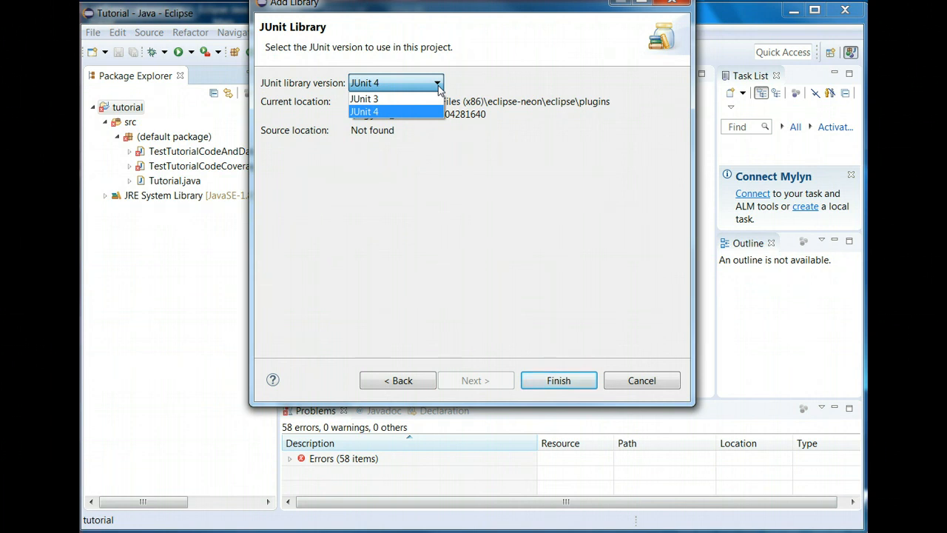
left_click(376, 111)
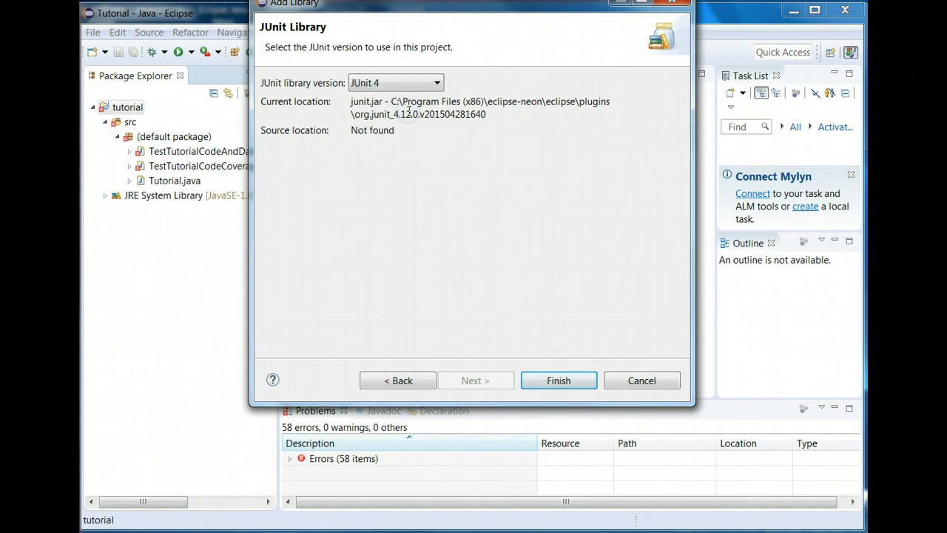
mouse_move(429, 209)
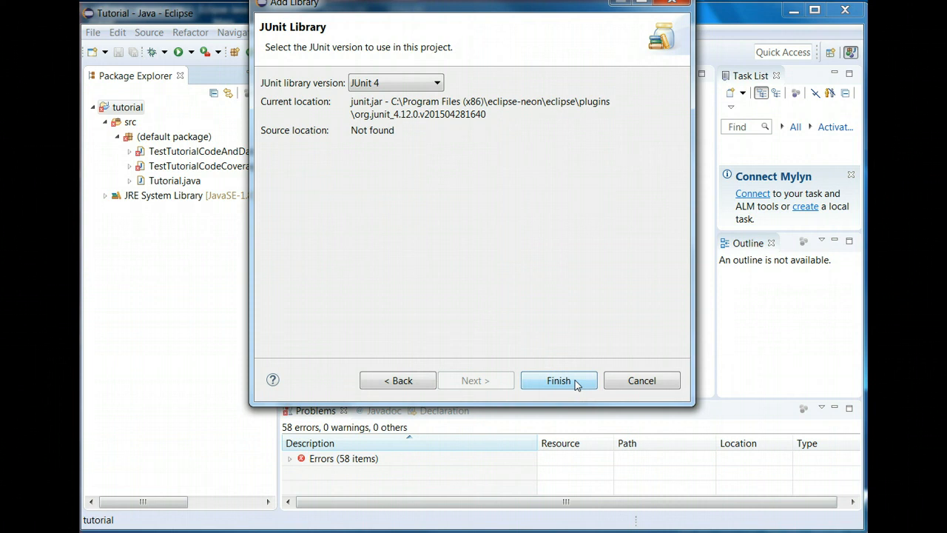
left_click(559, 380)
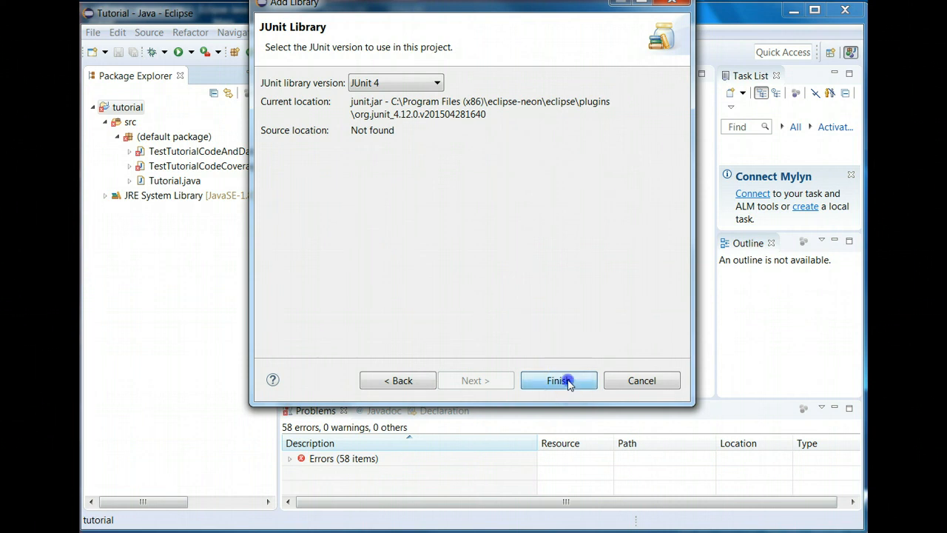
Add JUnit 4 to tutorial, clearing the 58 errors, and check it in the project tree.
left_click(558, 380)
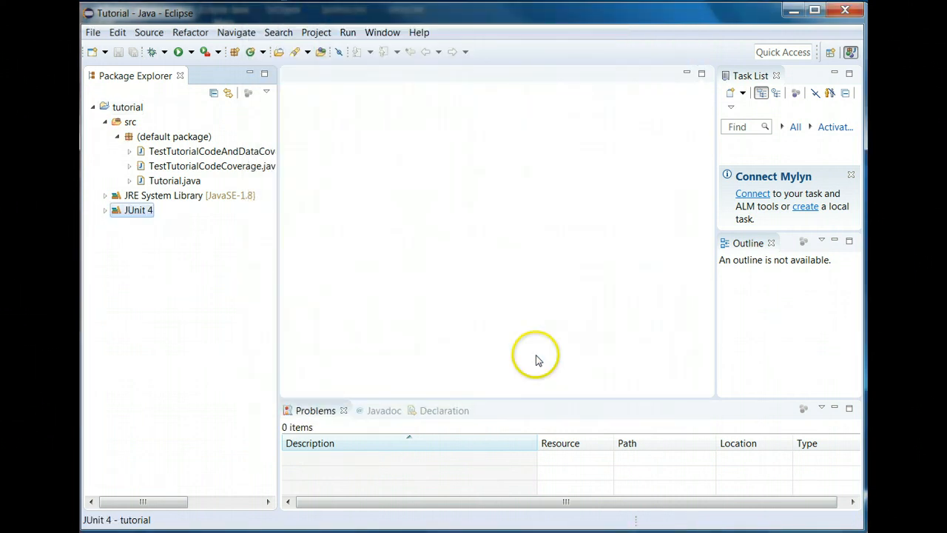
mouse_move(162, 256)
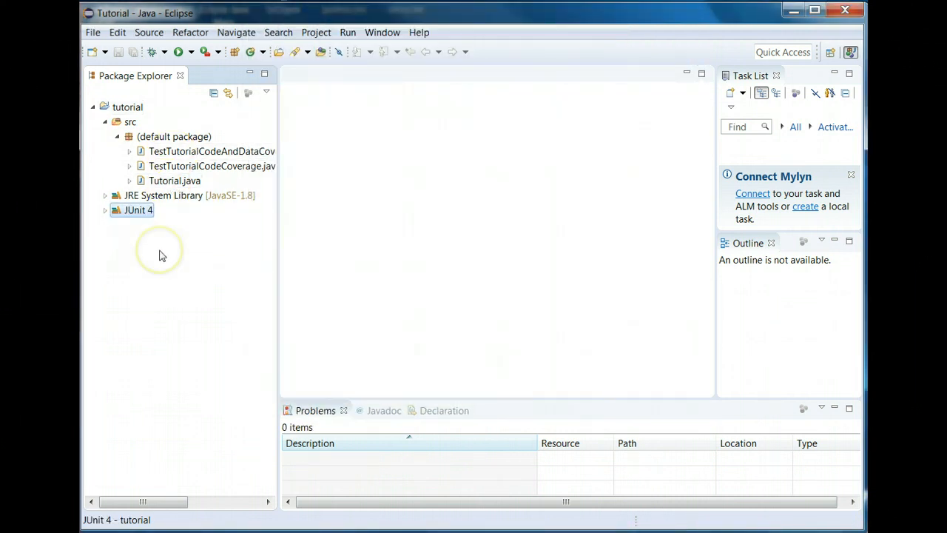
left_click(109, 108)
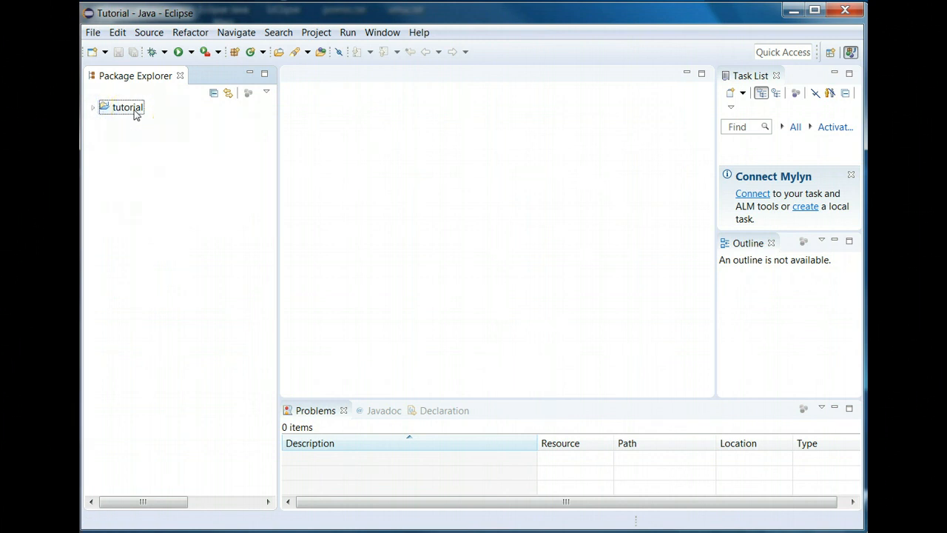
left_click(94, 108)
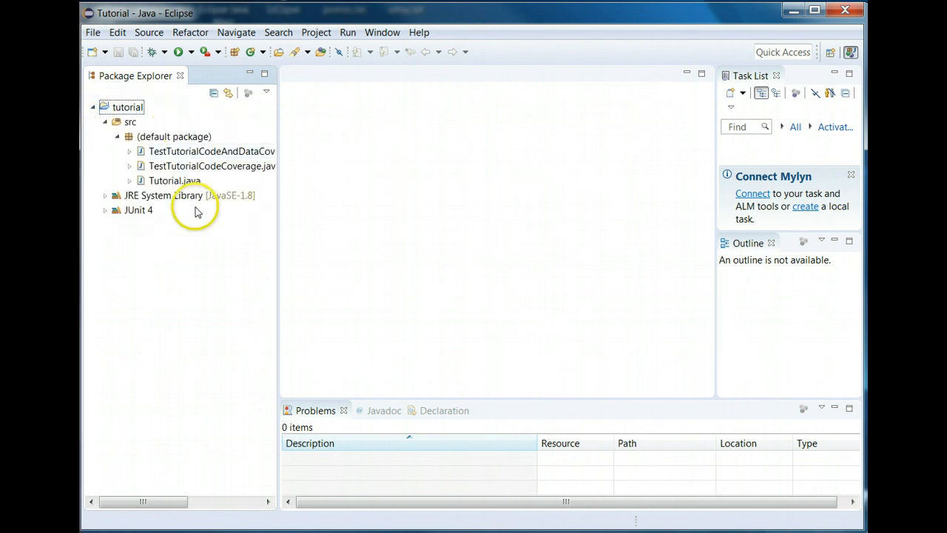
left_click(98, 107)
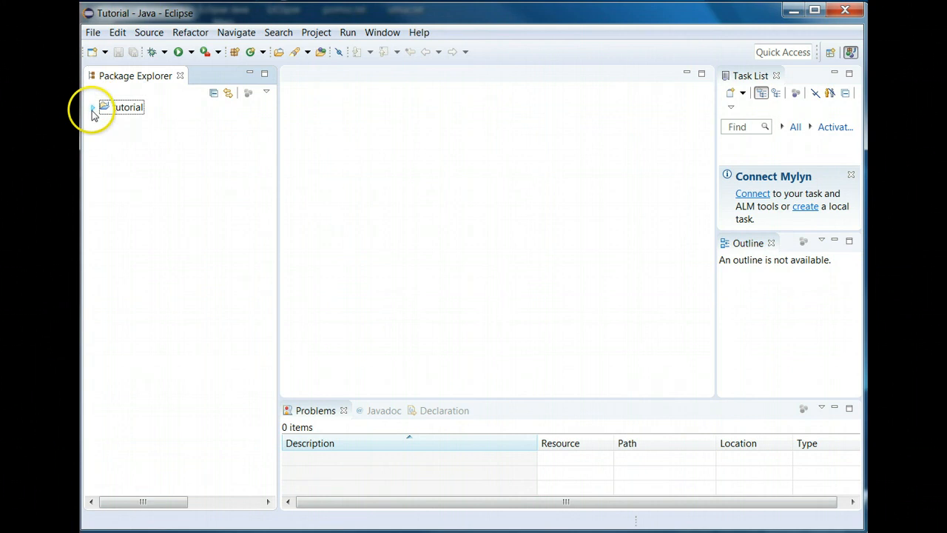
left_click(90, 109)
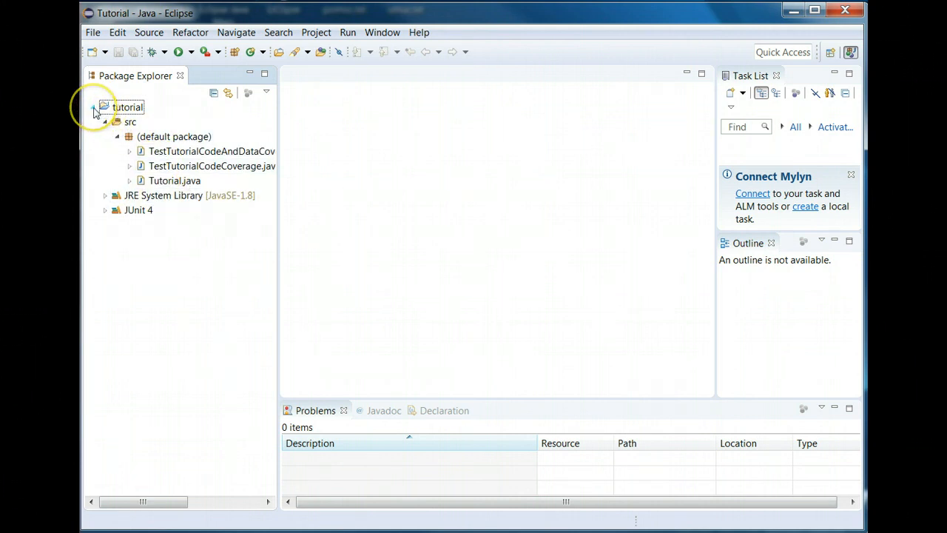
left_click(92, 32)
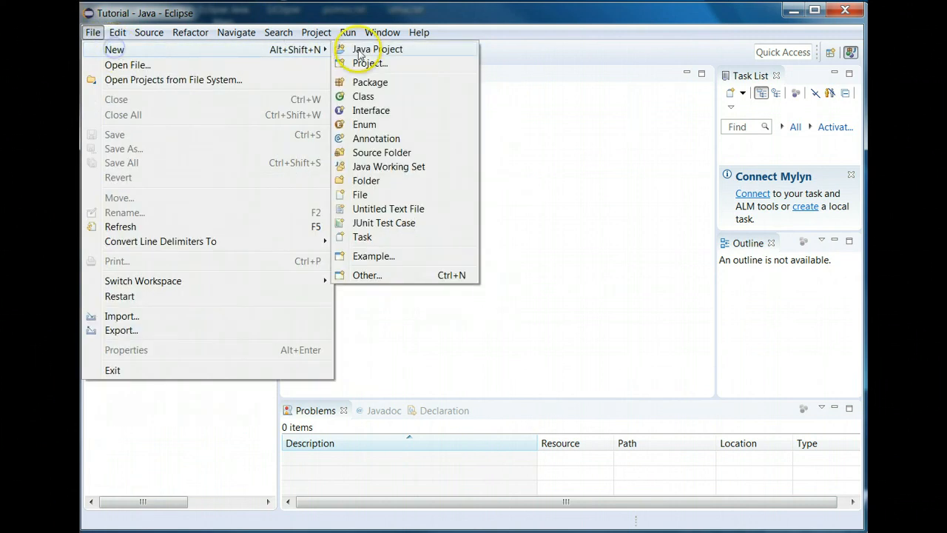
Create a second Java project named 'Exercise'.
left_click(375, 49)
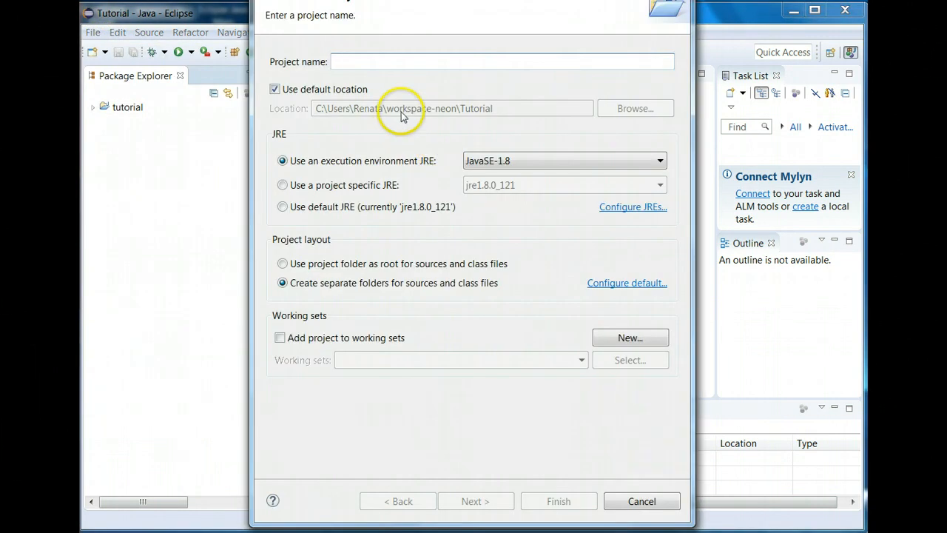
type("Exerc")
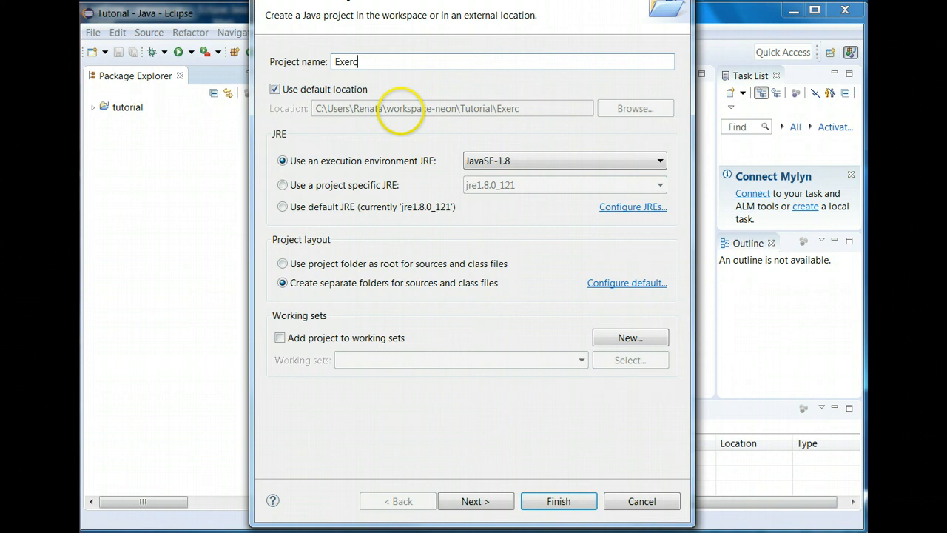
type("ise")
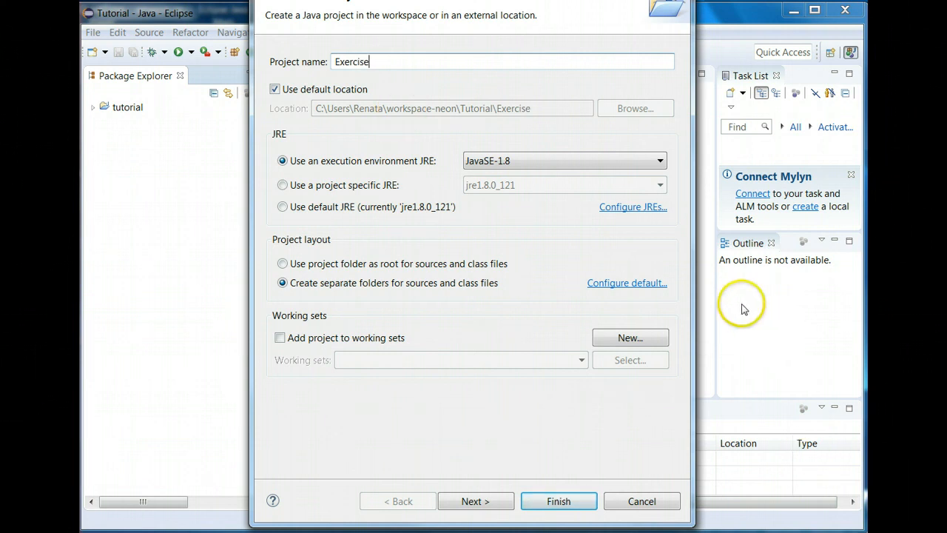
left_click(558, 500)
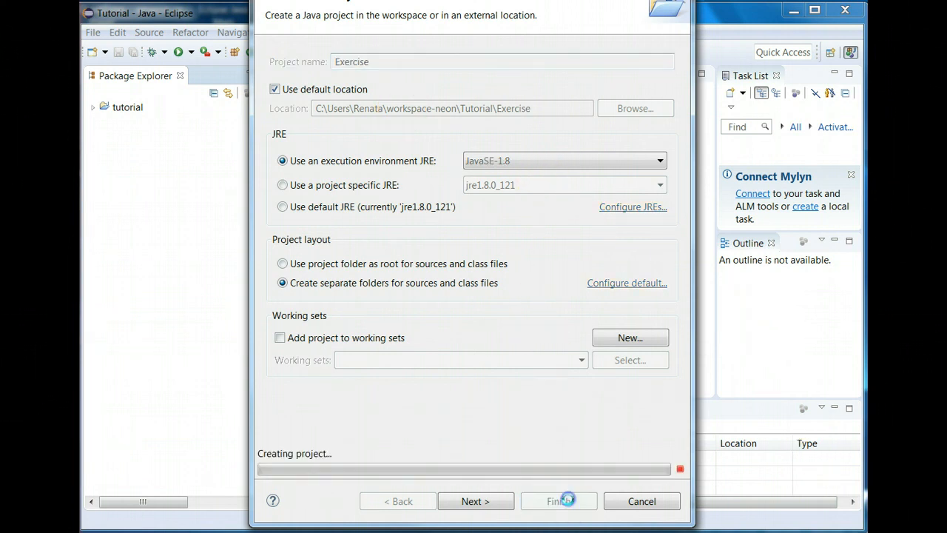
left_click(563, 500)
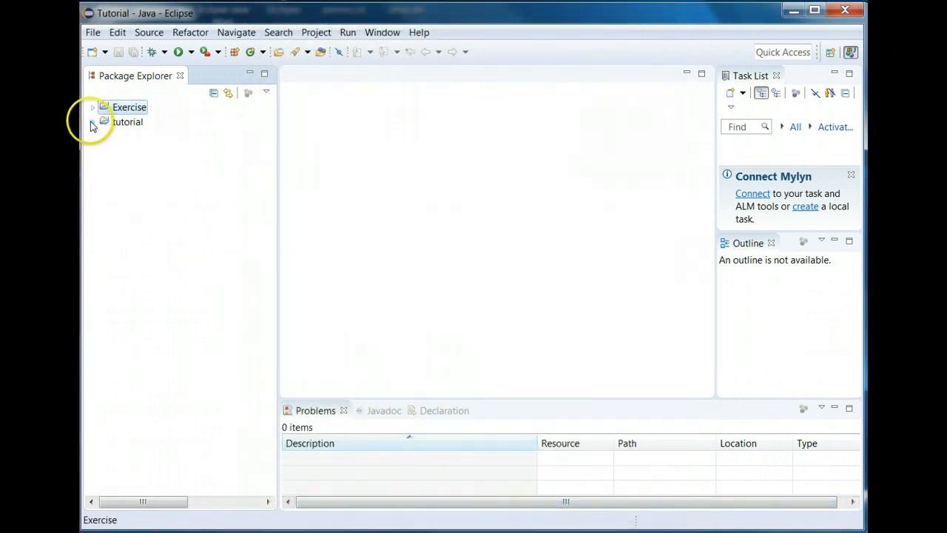
Expand the Exercise project and select its src folder.
left_click(94, 107)
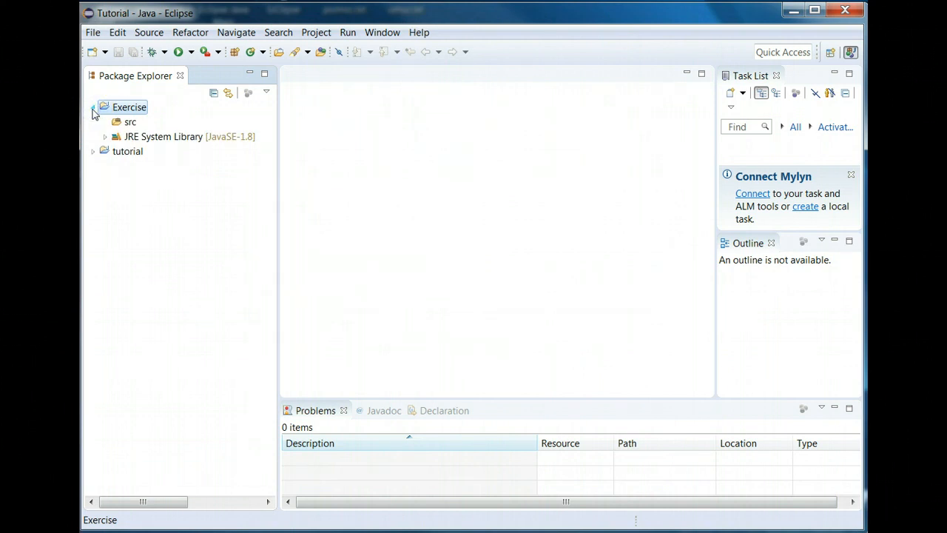
left_click(129, 121)
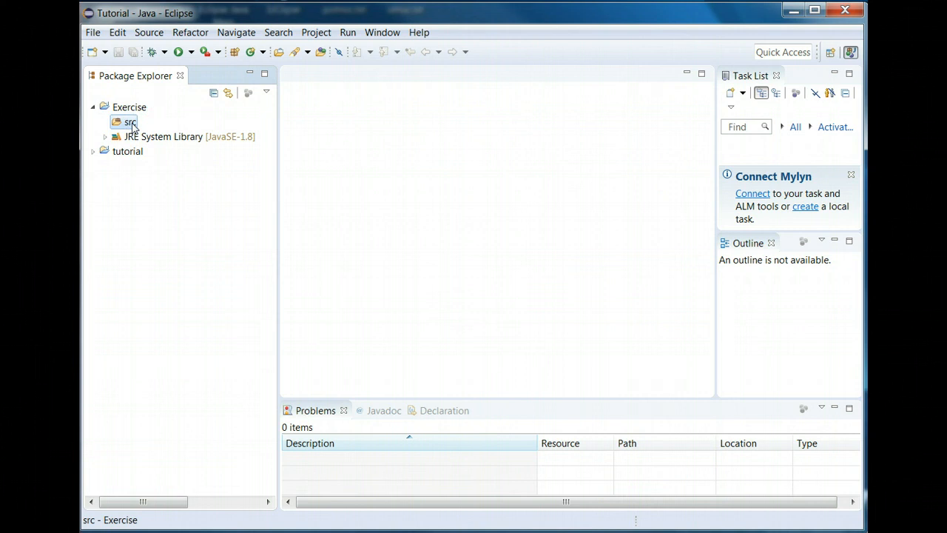
left_click(126, 122)
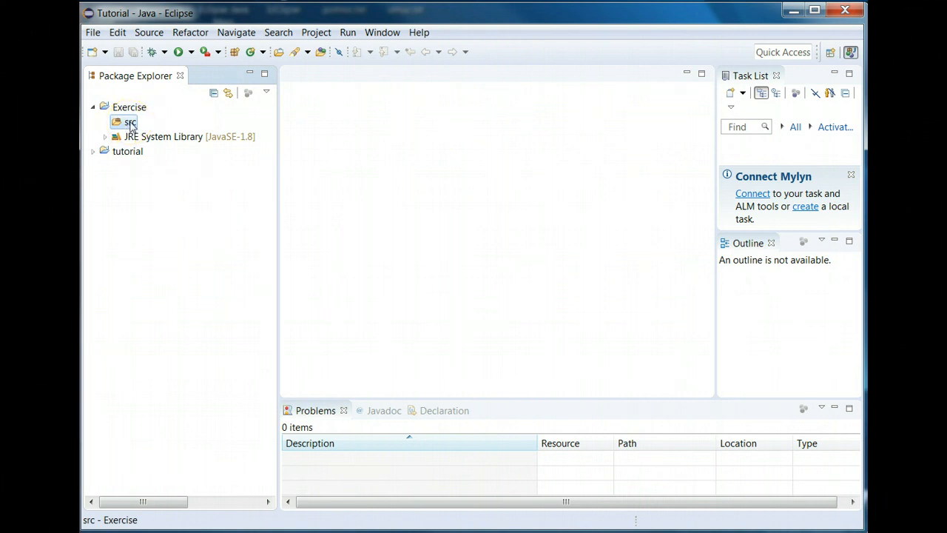
Start a General > File System import into Exercise/src.
right_click(131, 122)
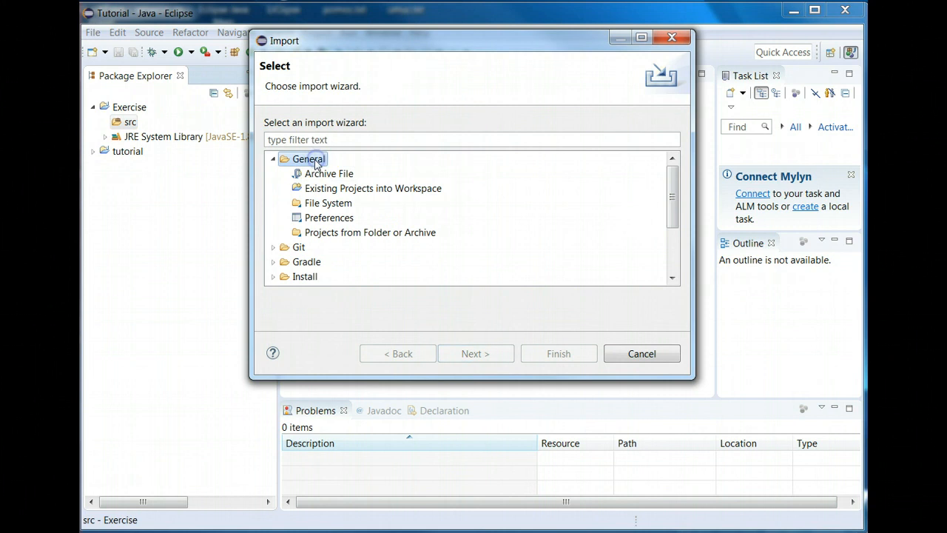
left_click(327, 202)
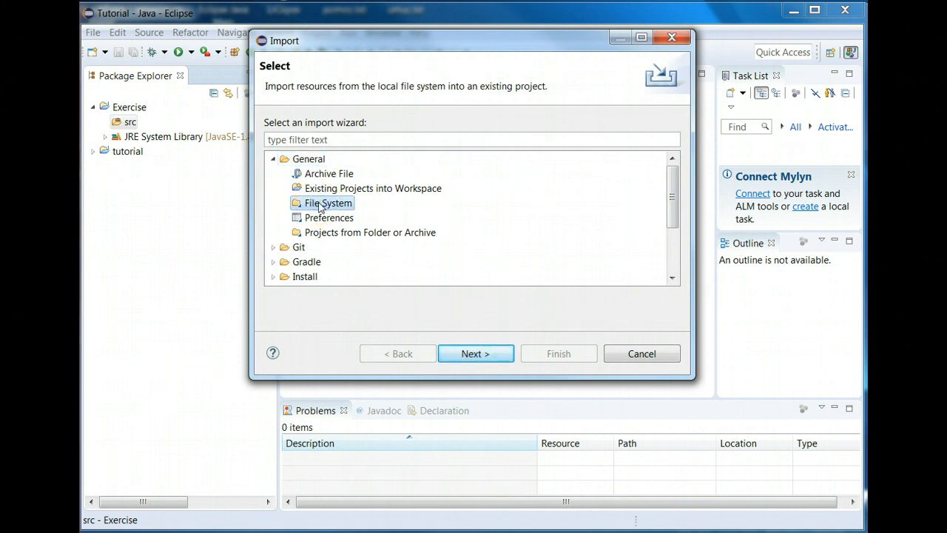
mouse_move(464, 366)
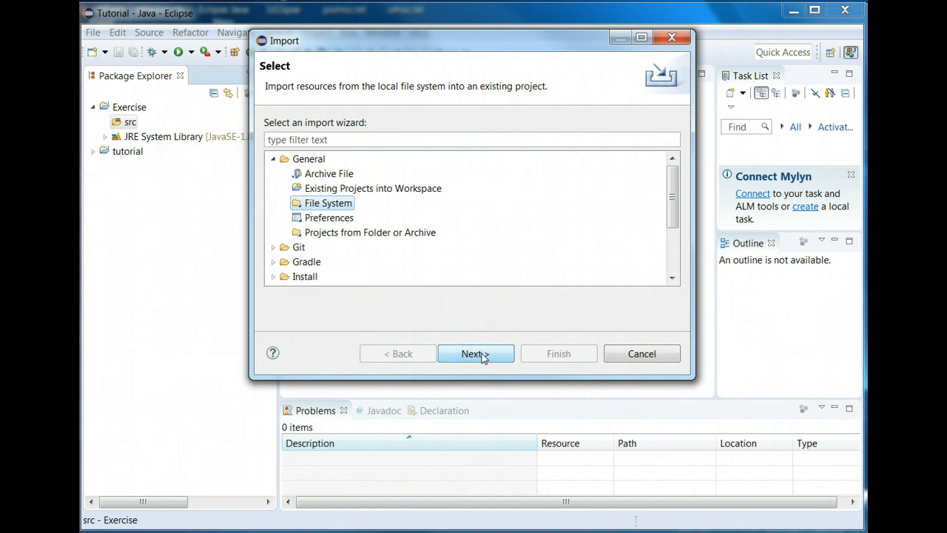
left_click(475, 353)
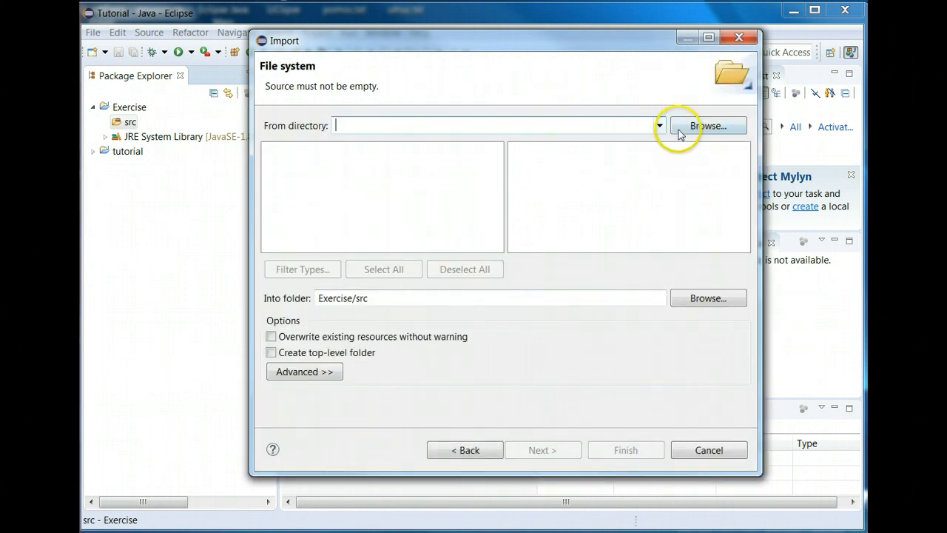
Browse to and choose C:\temp-umuc as the import source directory.
left_click(708, 125)
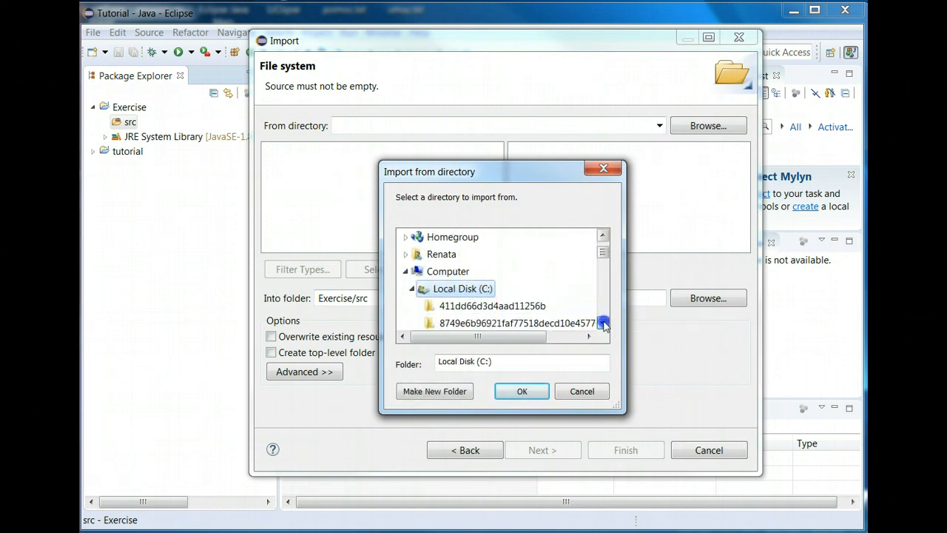
scroll("down", 3)
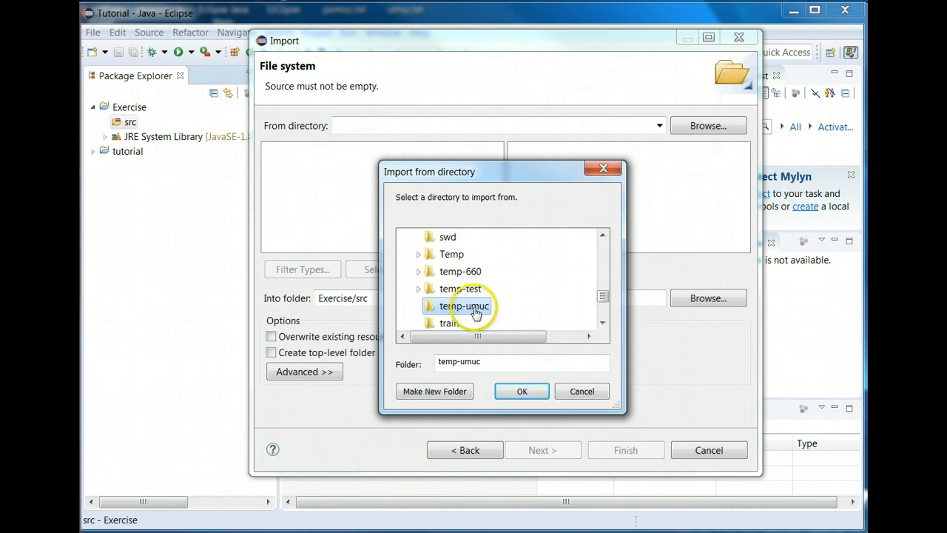
mouse_move(468, 308)
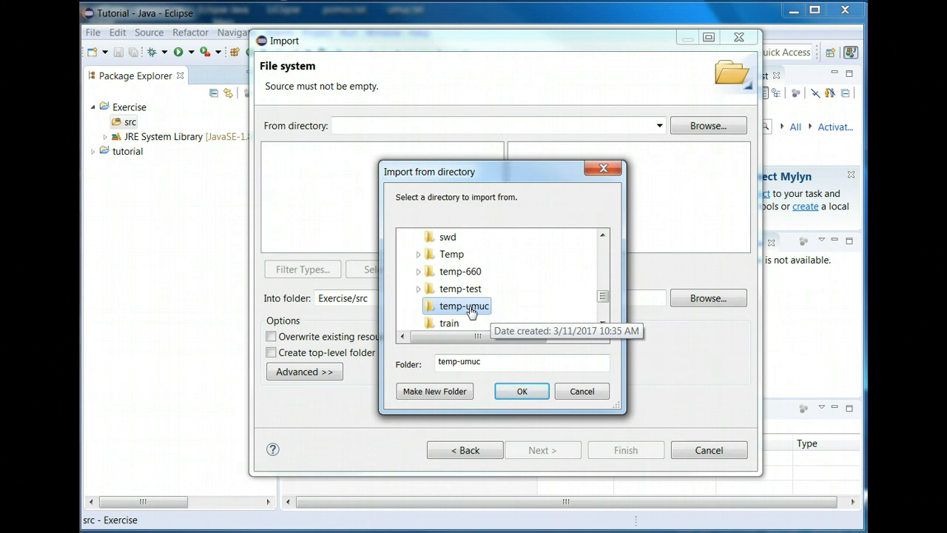
left_click(522, 391)
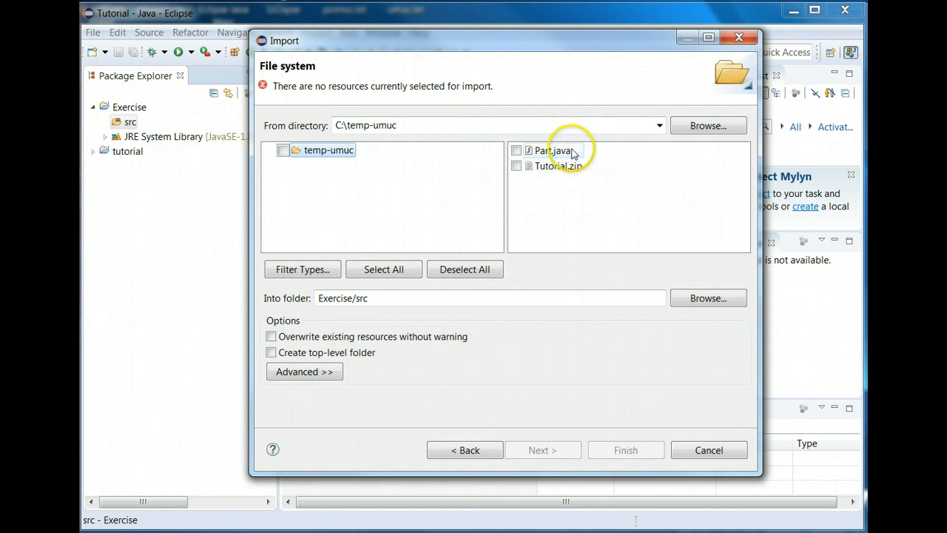
mouse_move(578, 174)
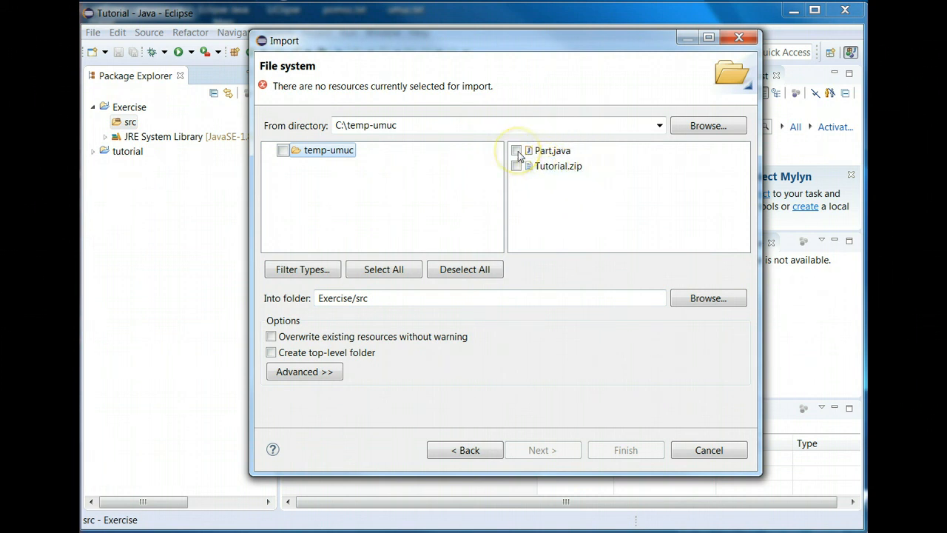
Tick only Part.java, finish the import, and expand src to reveal it.
left_click(514, 150)
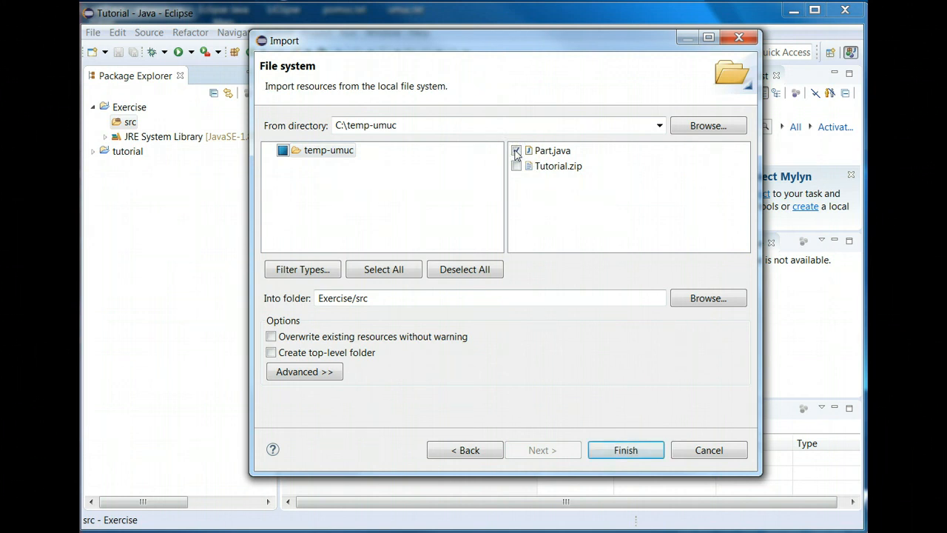
left_click(516, 150)
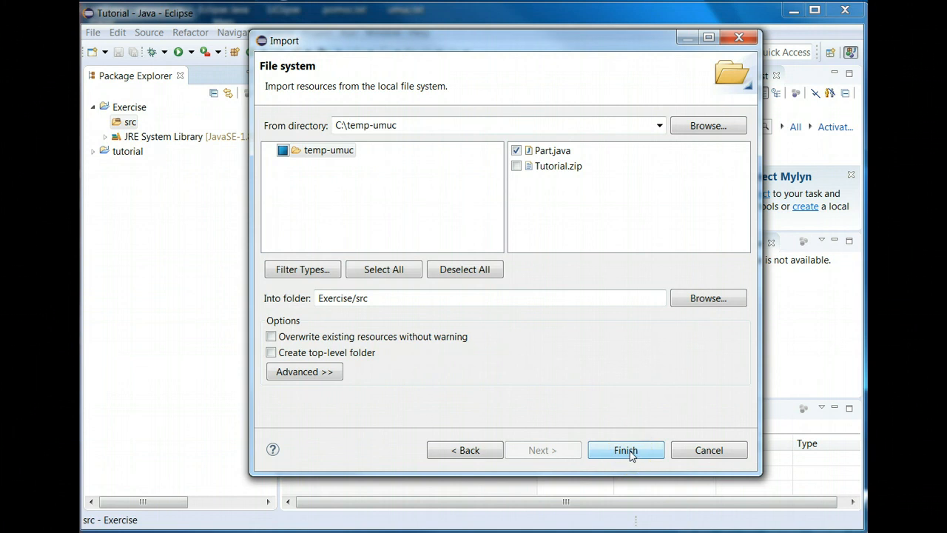
left_click(625, 449)
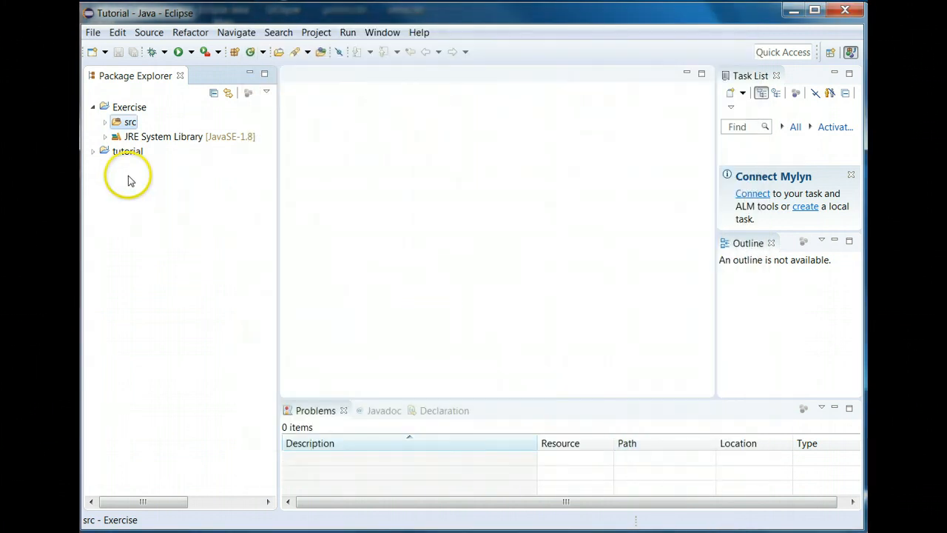
left_click(104, 122)
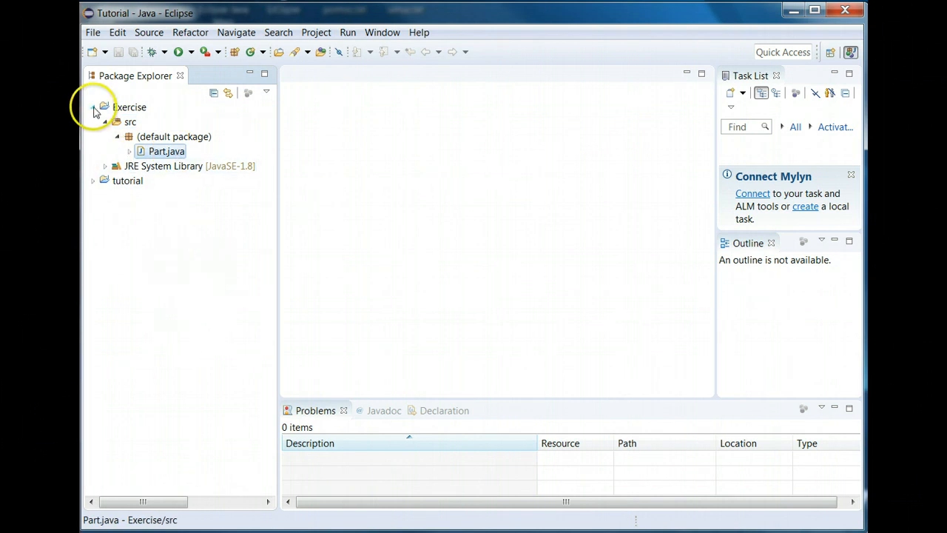
Collapse the Exercise project and expand the tutorial project's contents.
left_click(95, 108)
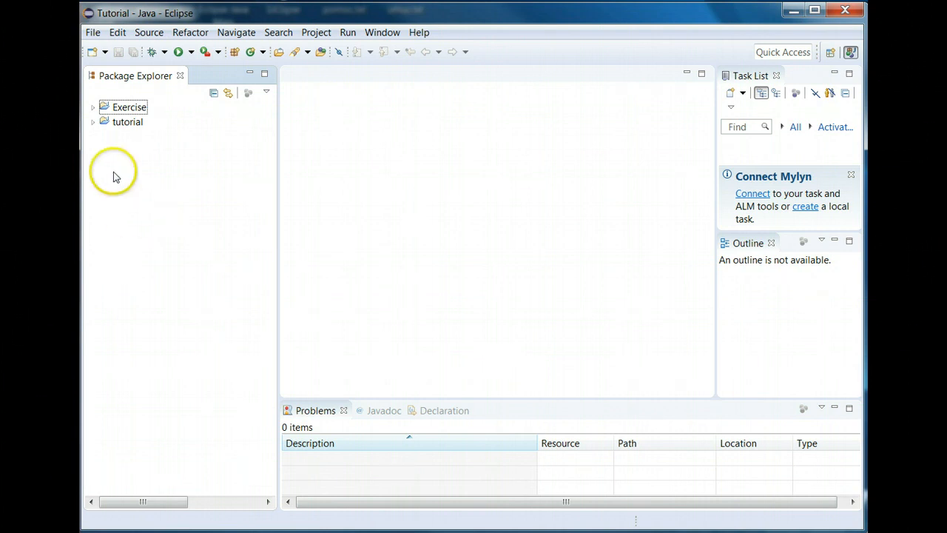
left_click(91, 123)
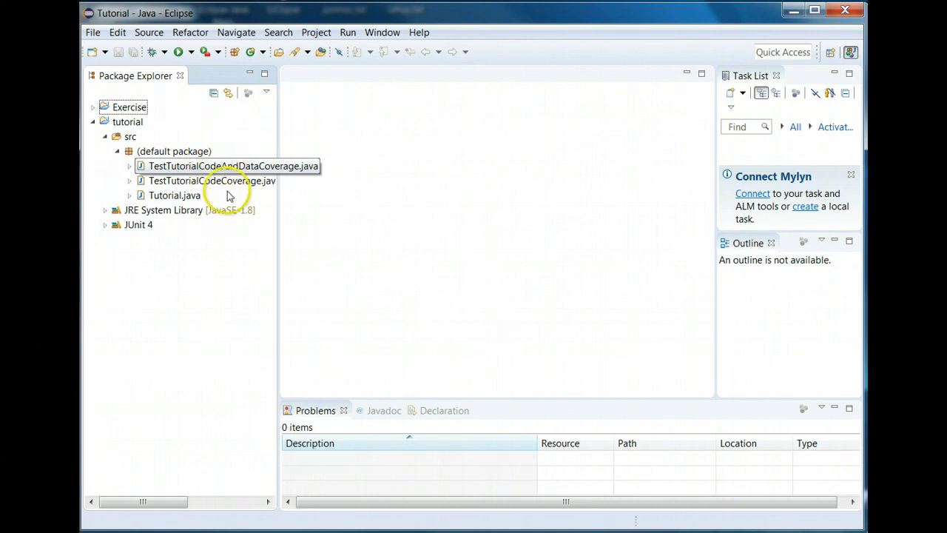
Open TestTutorialCodeAndDataCoverage.java in the editor and bring up its context menu.
left_click(217, 166)
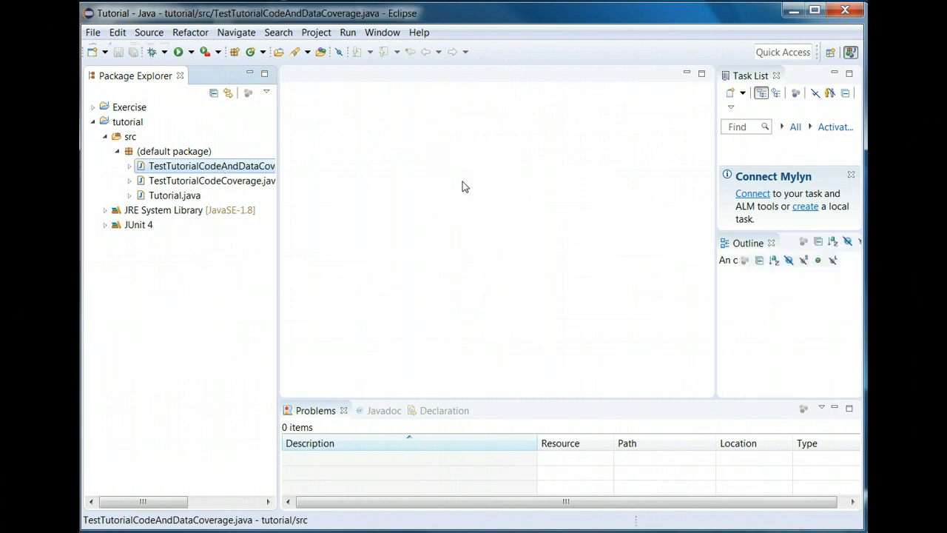
double_click(211, 166)
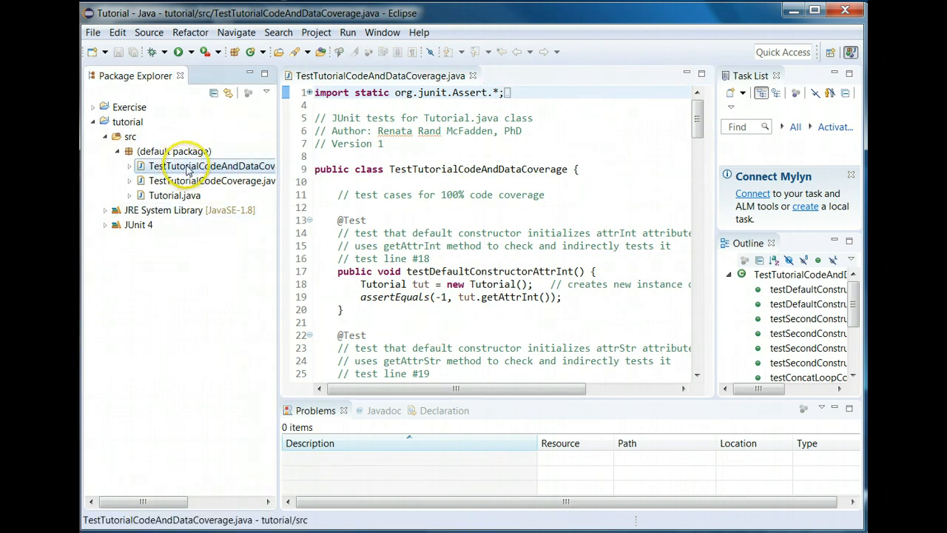
right_click(185, 166)
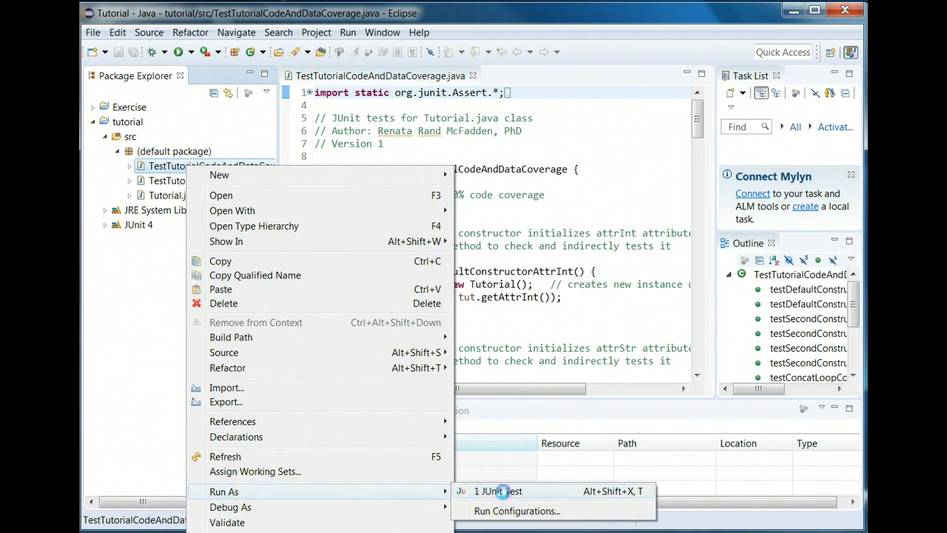
Run TestTutorialCodeAndDataCoverage as a JUnit test: 12 runs, 6 failures.
left_click(506, 491)
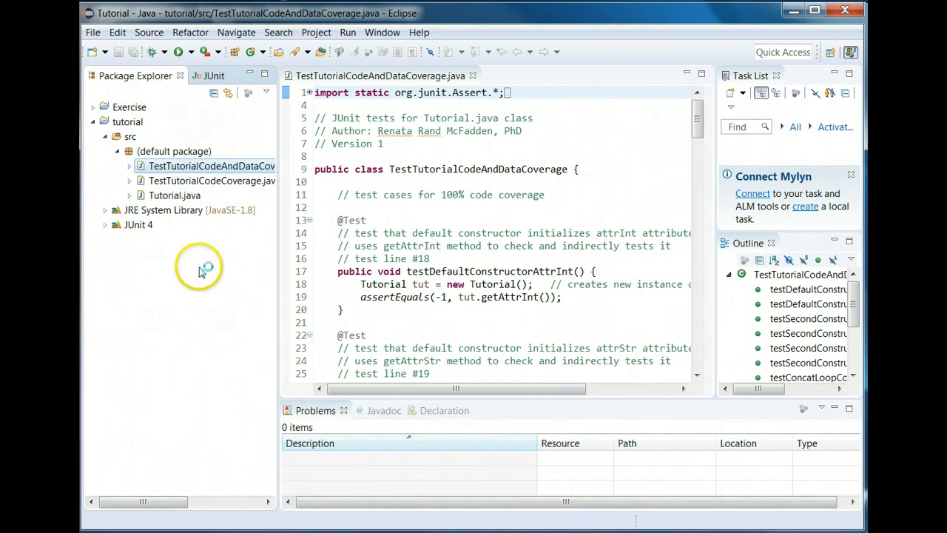
mouse_move(204, 272)
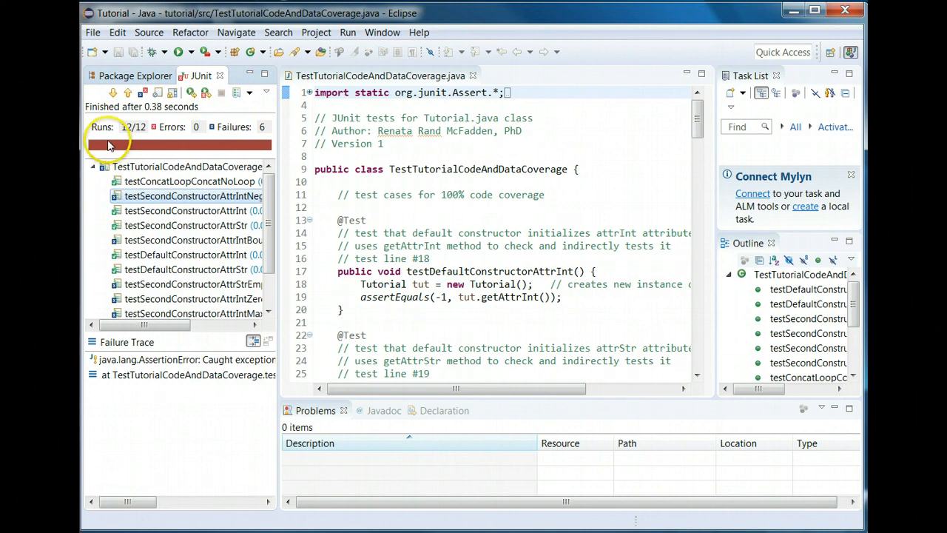
mouse_move(173, 133)
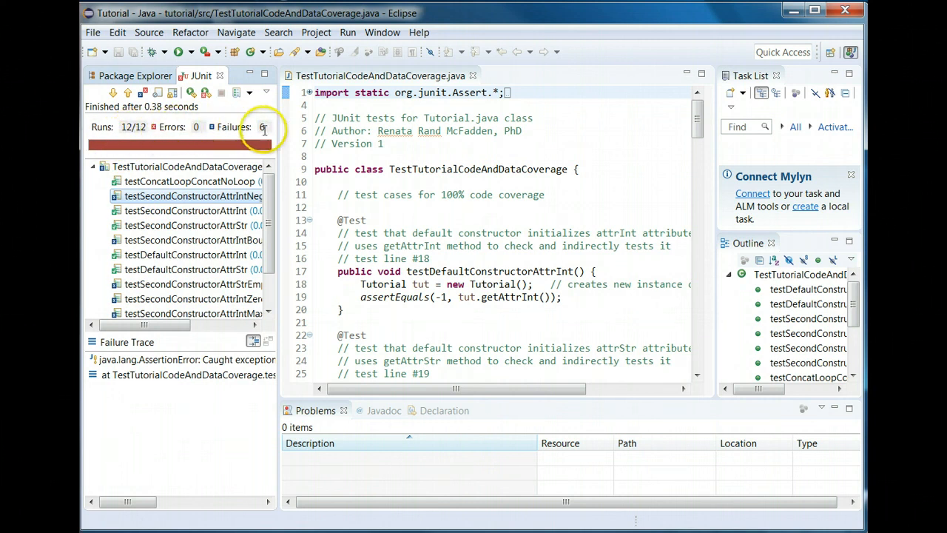
mouse_move(221, 407)
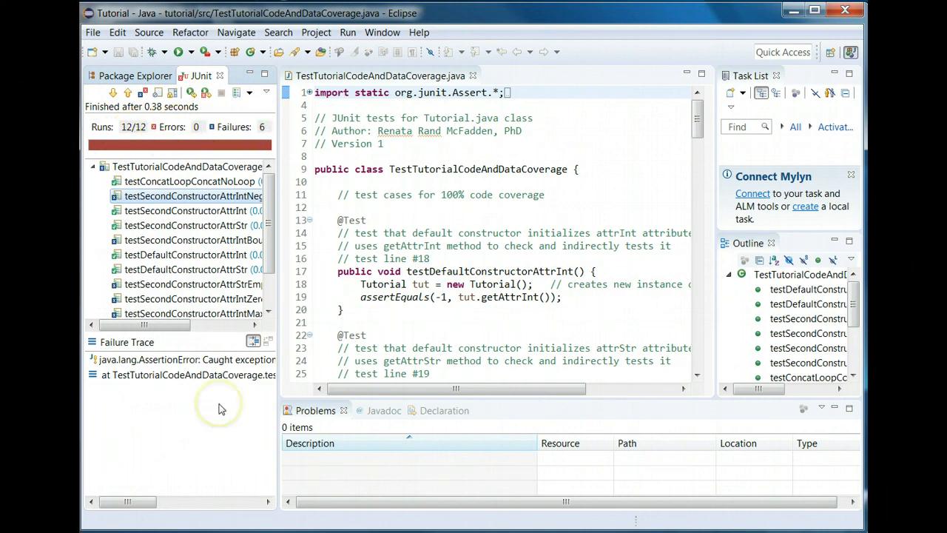